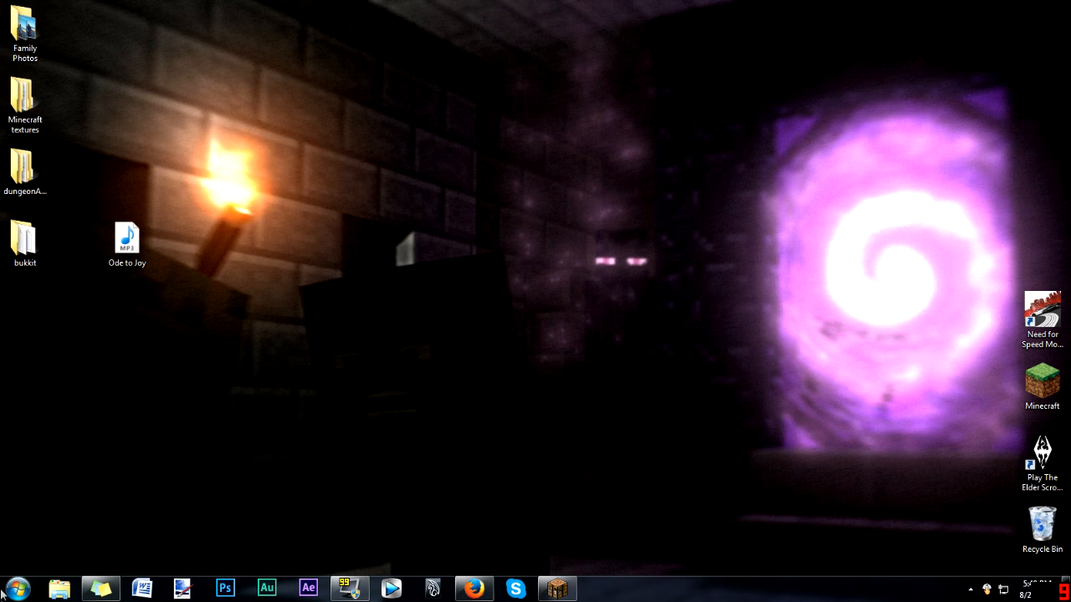
Create a new folder named pack1 inside .minecraft\resourcepacks
left_click(14, 588)
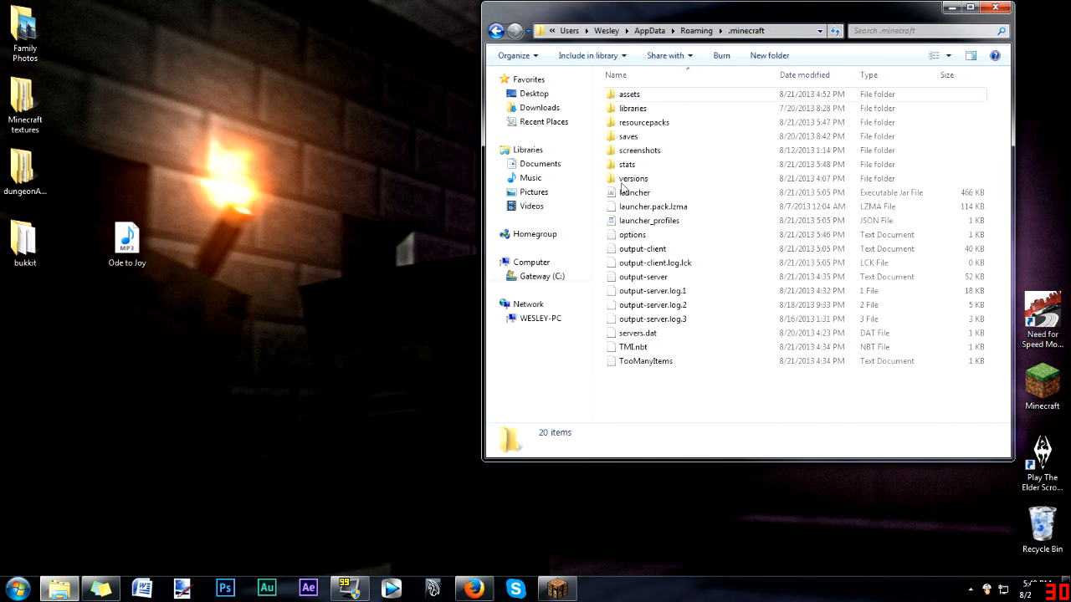
double_click(644, 122)
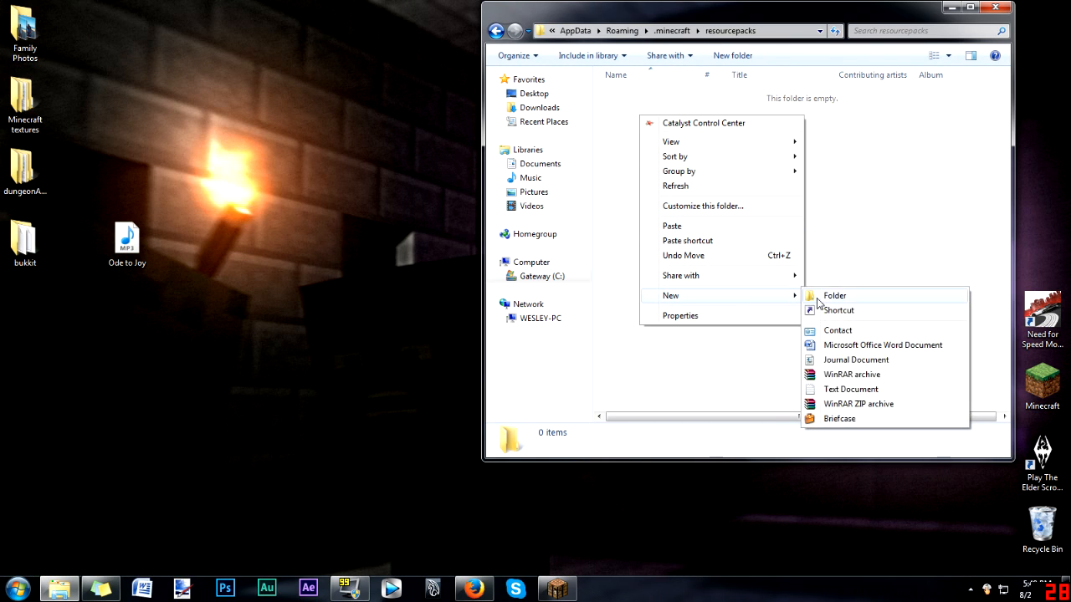
left_click(834, 295)
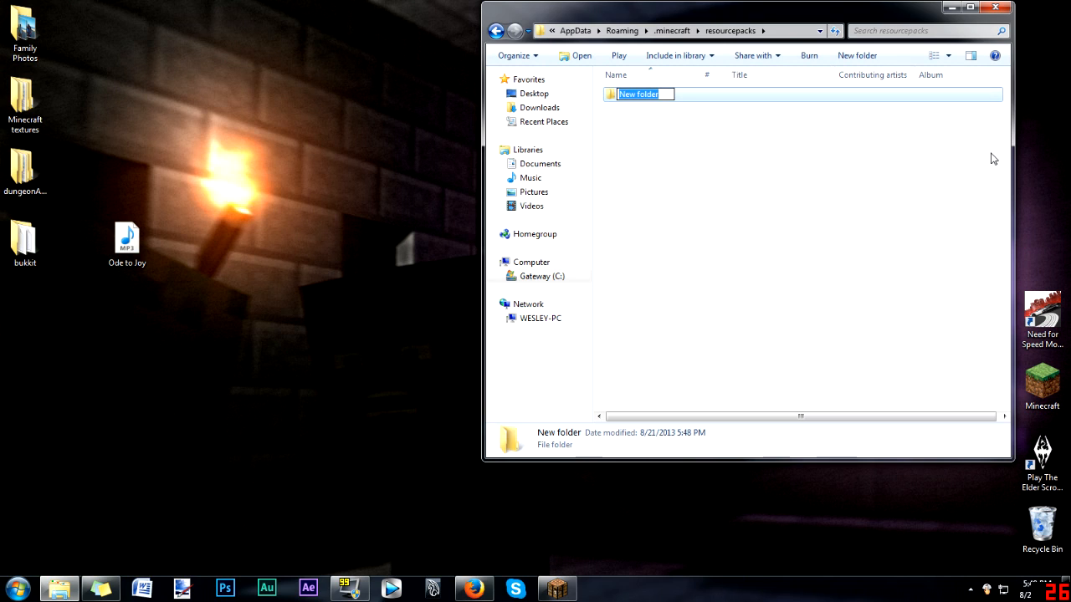
type("pa")
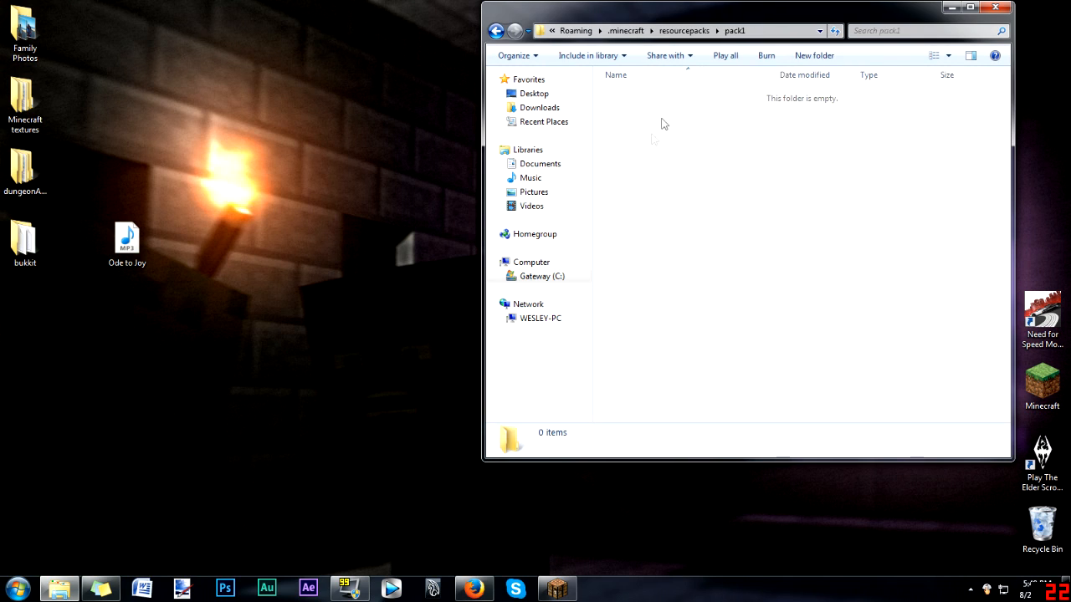
Inside pack1 create an assets folder, and inside that a minecraft folder
left_click(813, 55)
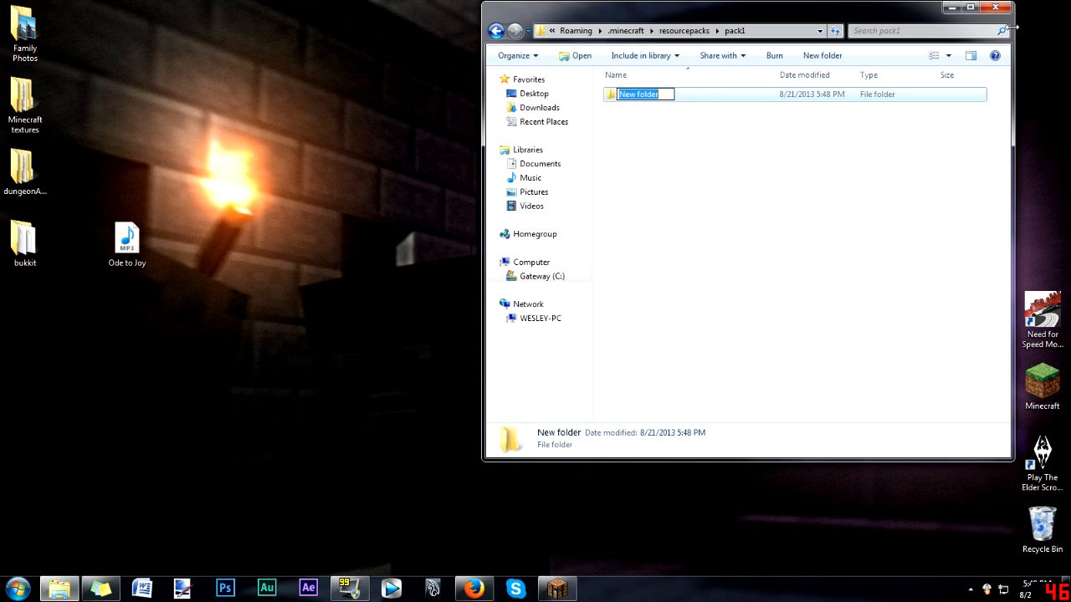
type("asse")
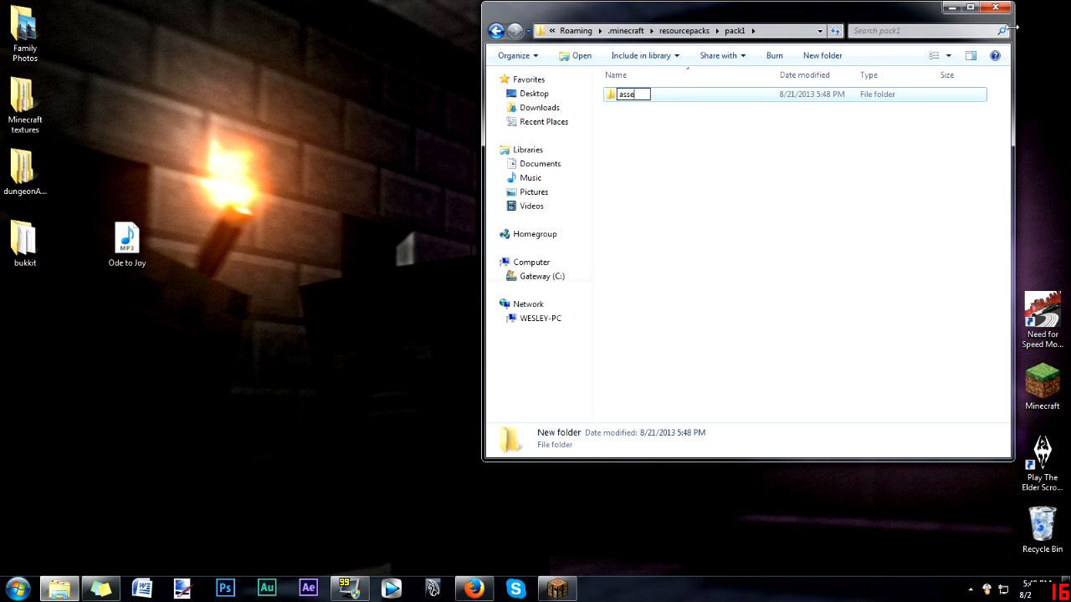
right_click(737, 251)
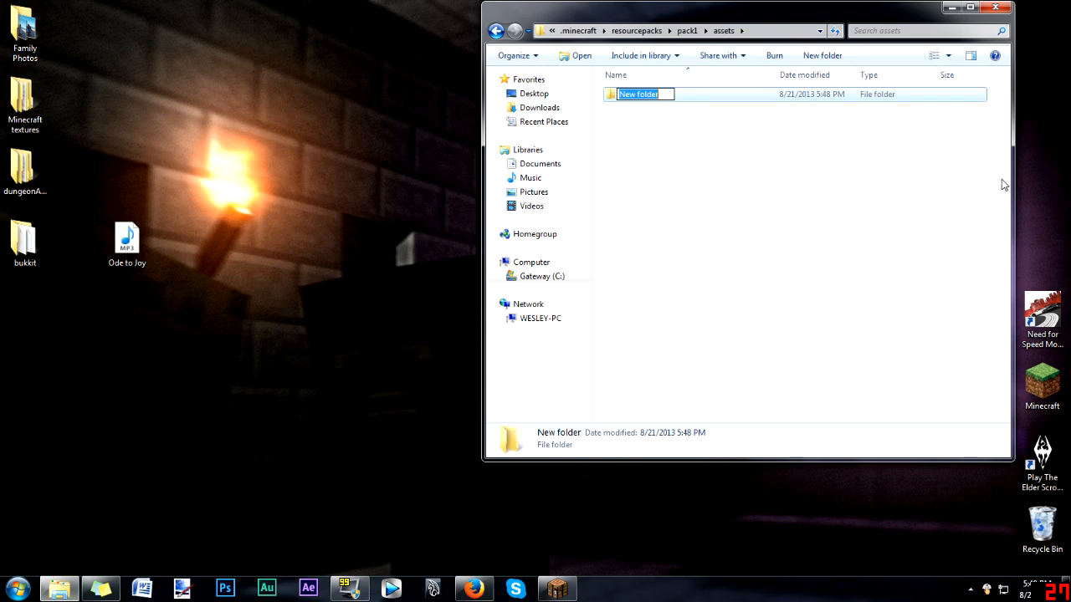
type("minecraft")
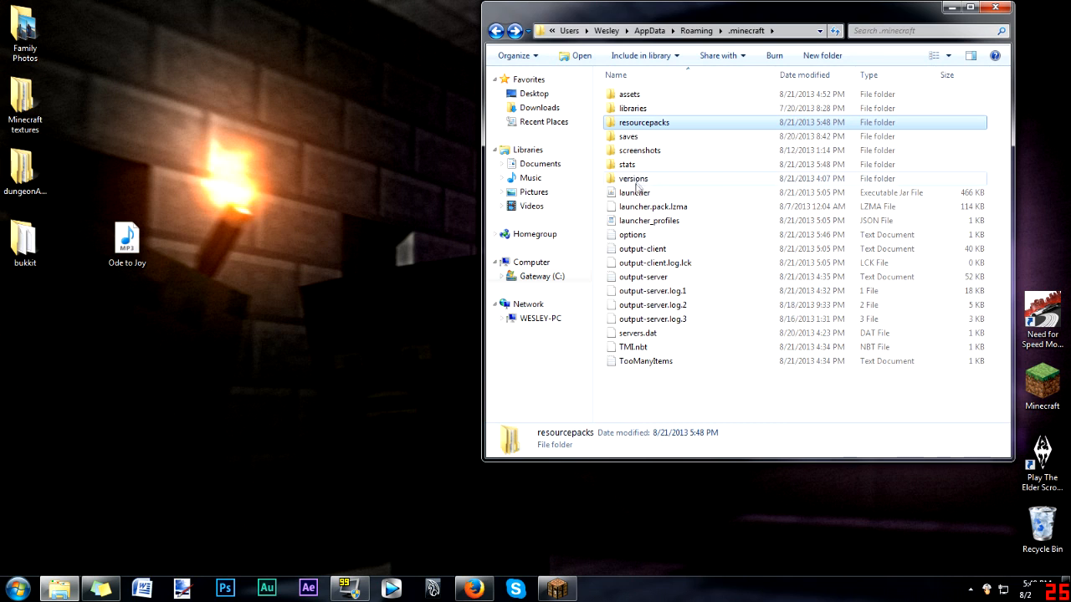
Open versions\1.6.2's jar in WinRAR and copy pack.mcmeta into pack1
double_click(632, 178)
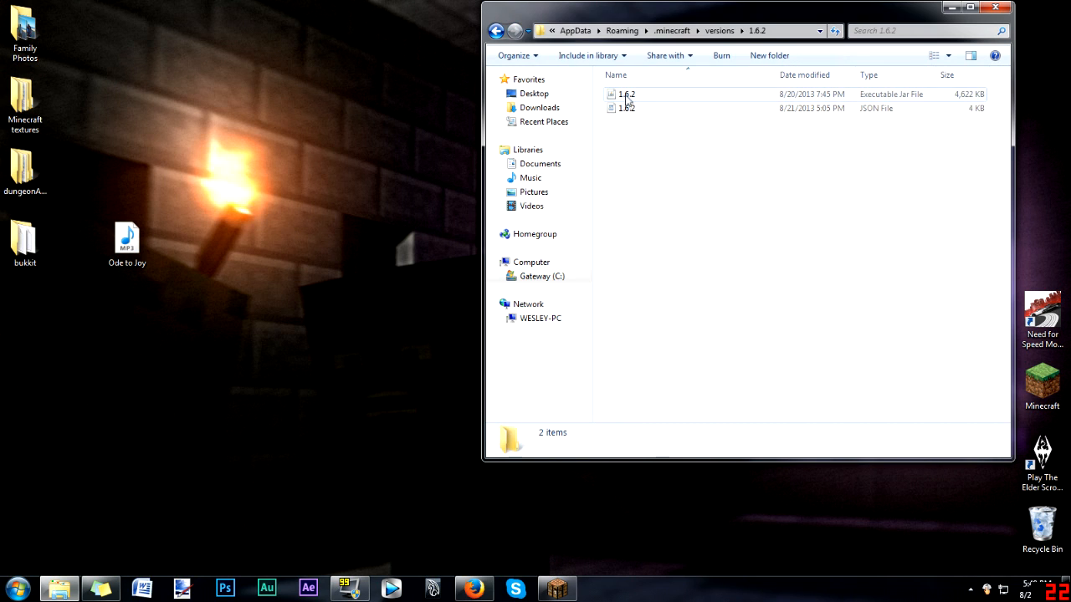
right_click(628, 94)
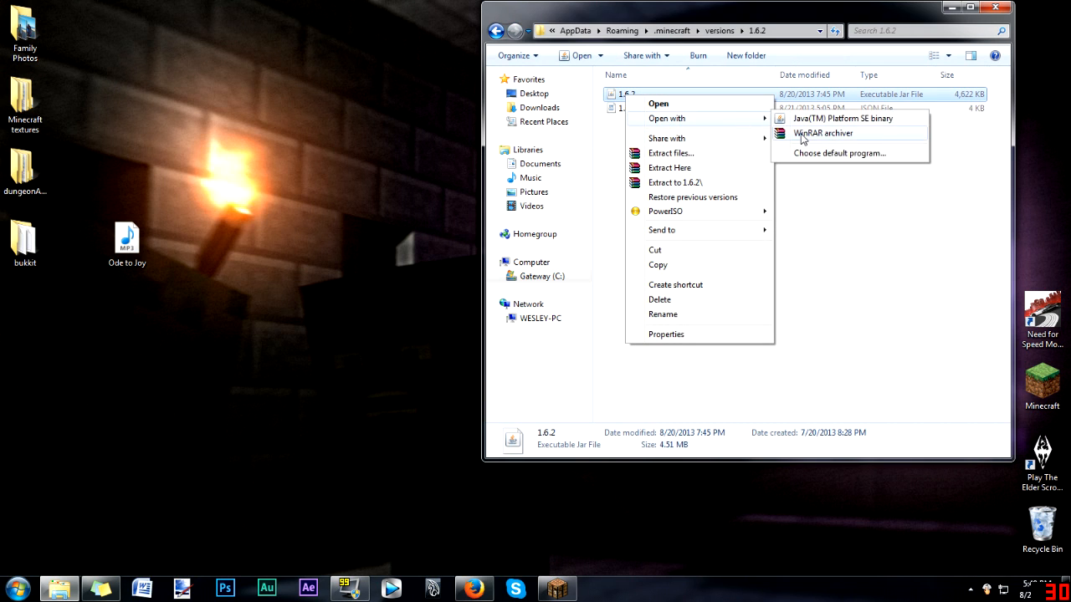
left_click(823, 134)
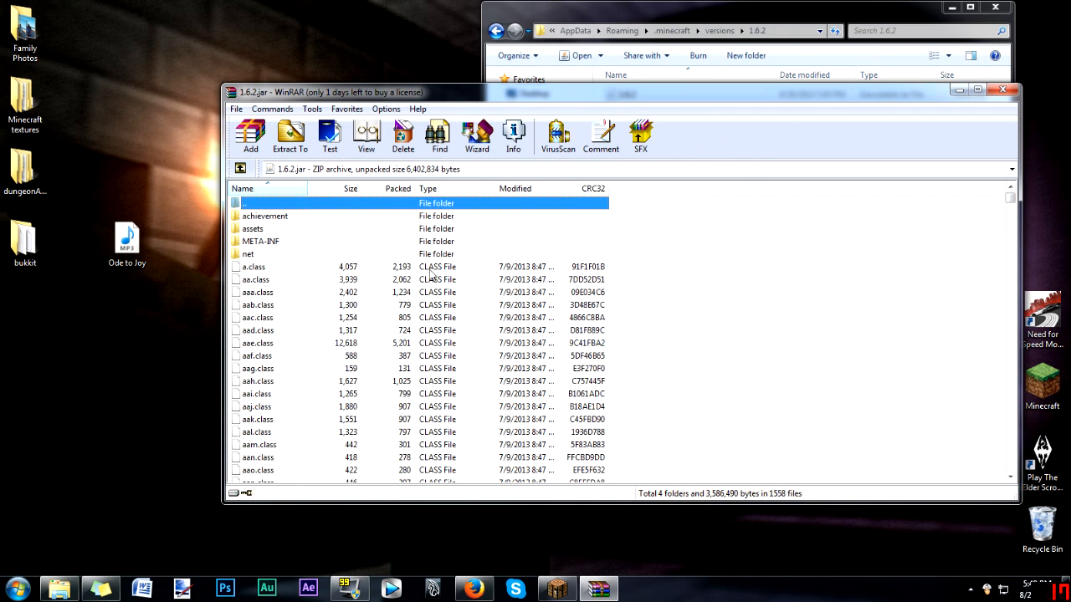
mouse_move(793, 211)
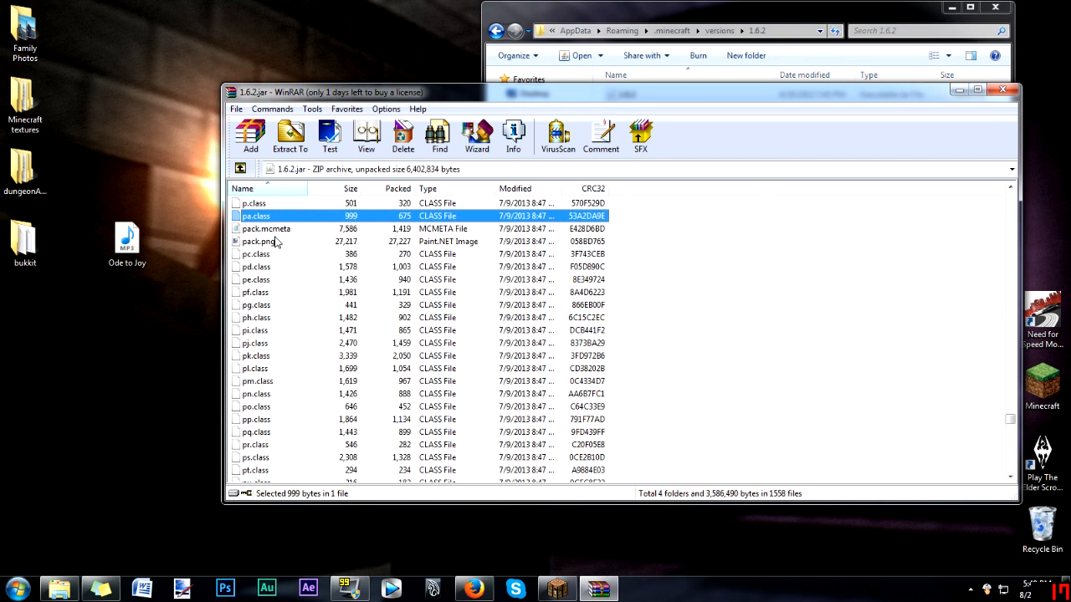
left_click(266, 227)
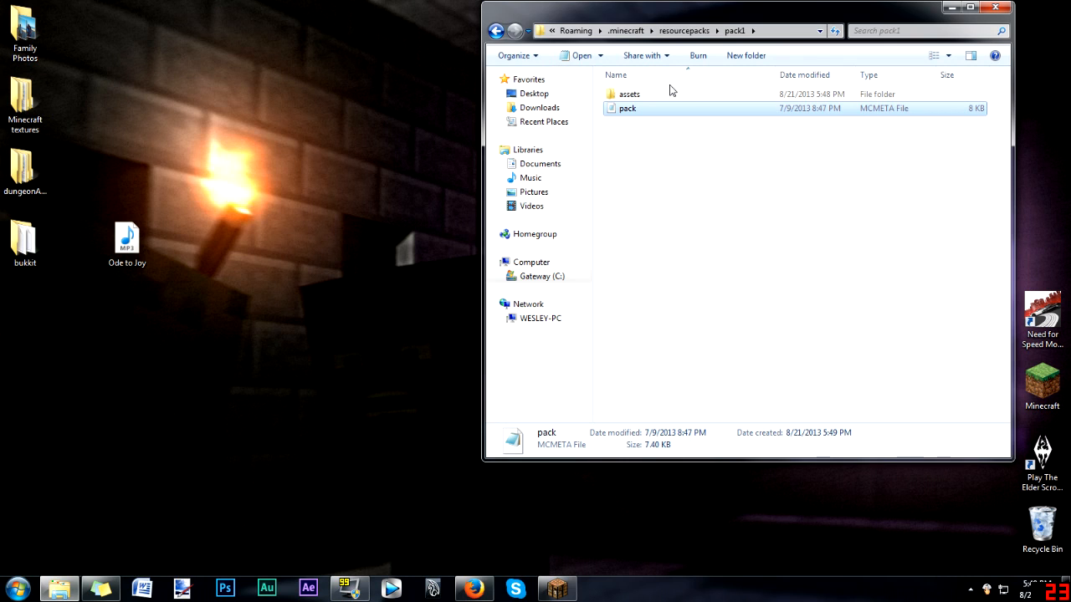
left_click(666, 123)
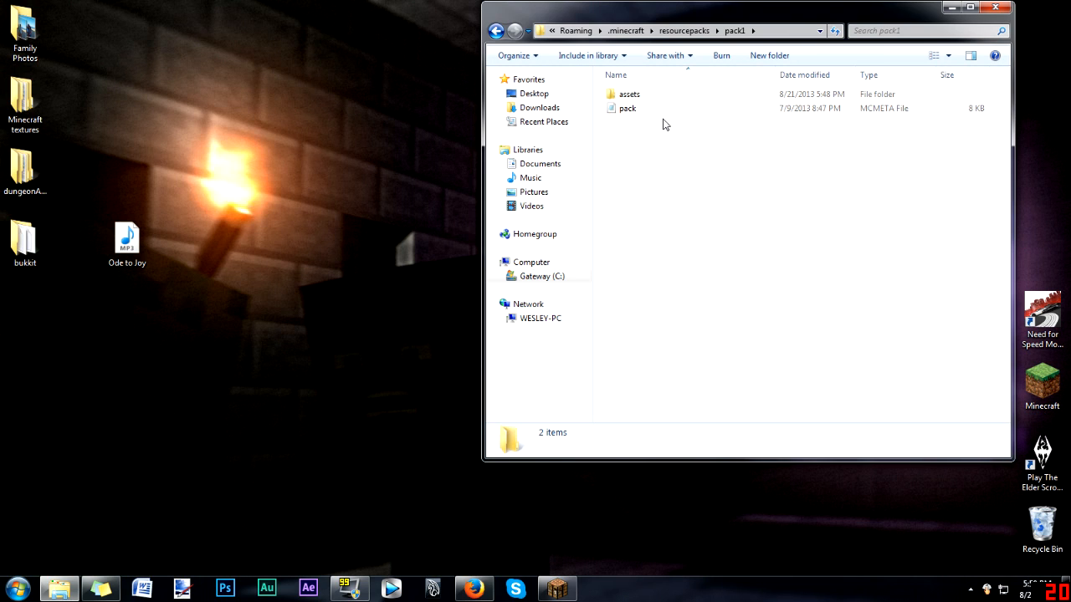
left_click(495, 30)
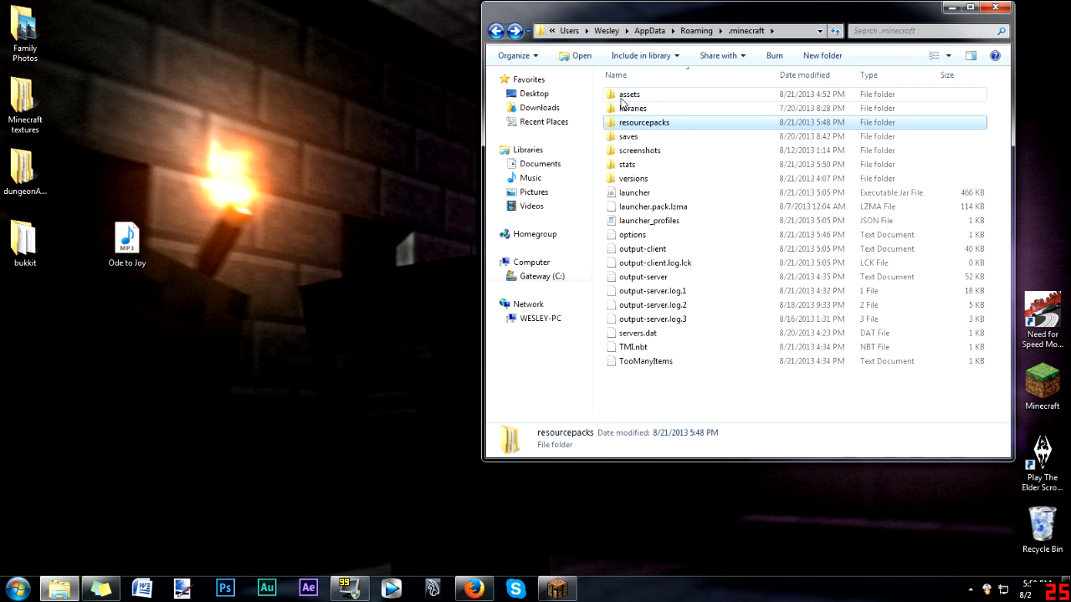
double_click(629, 94)
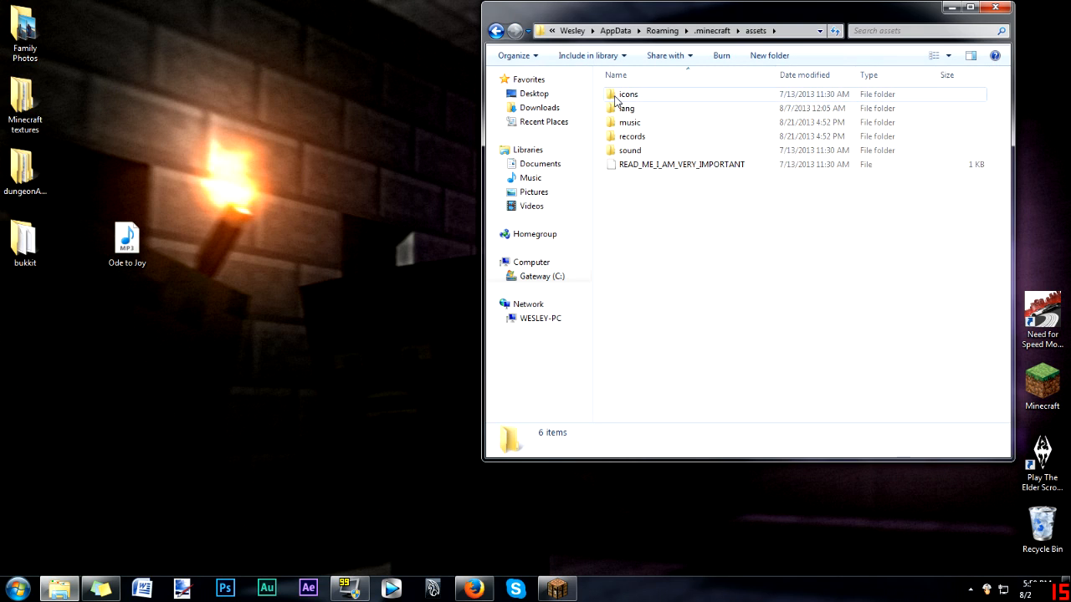
left_click(630, 122)
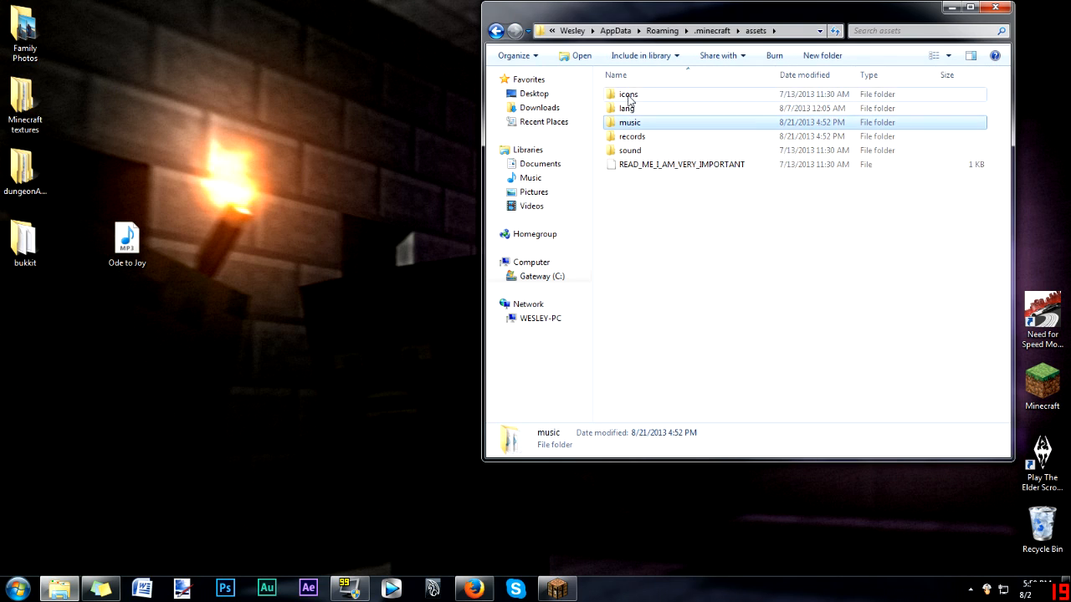
double_click(627, 94)
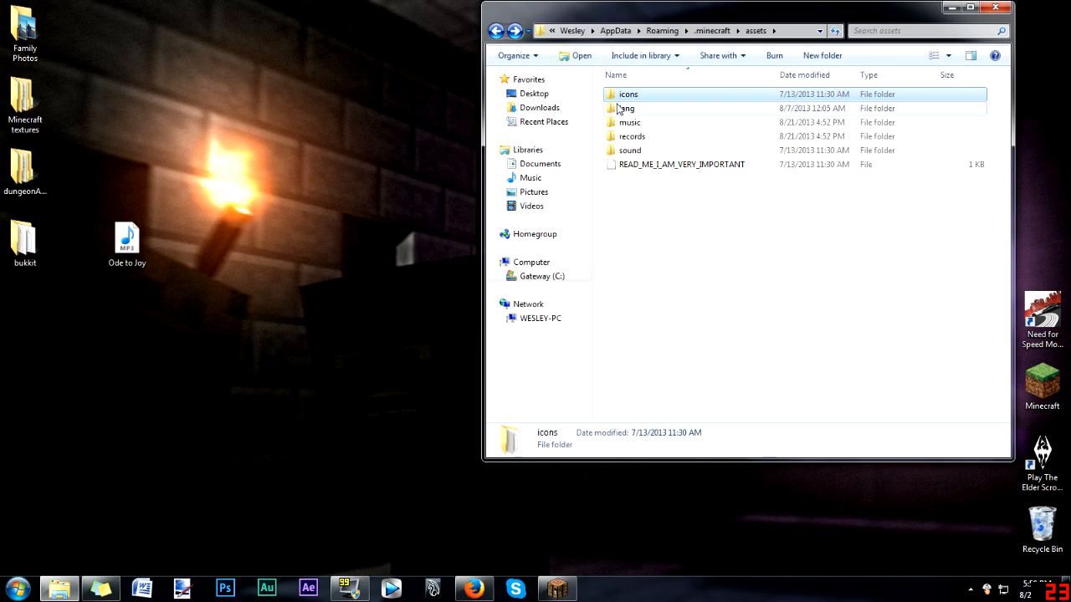
left_click(626, 107)
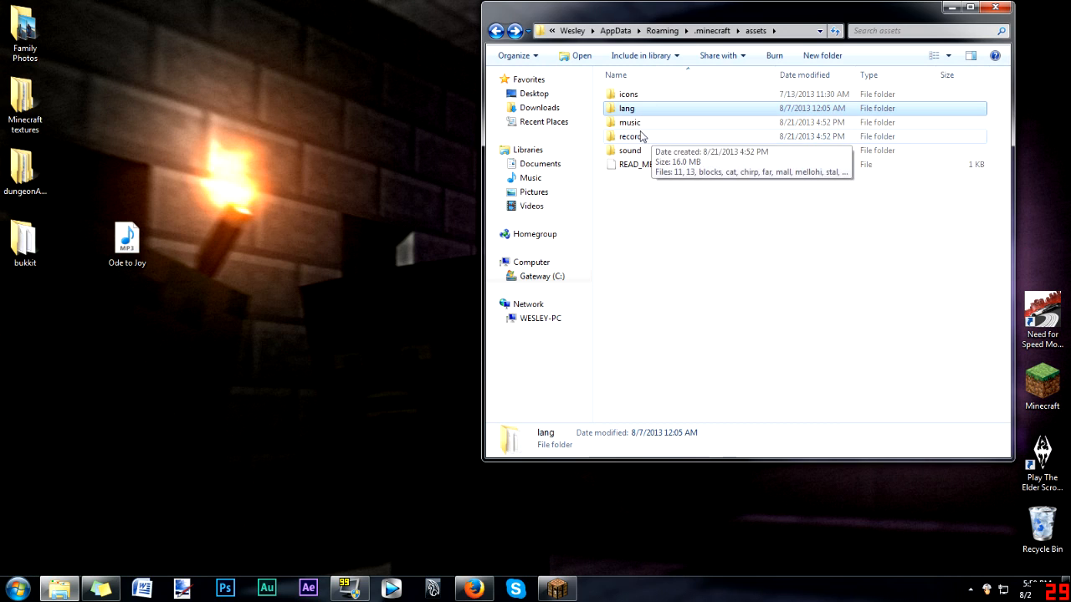
left_click(633, 137)
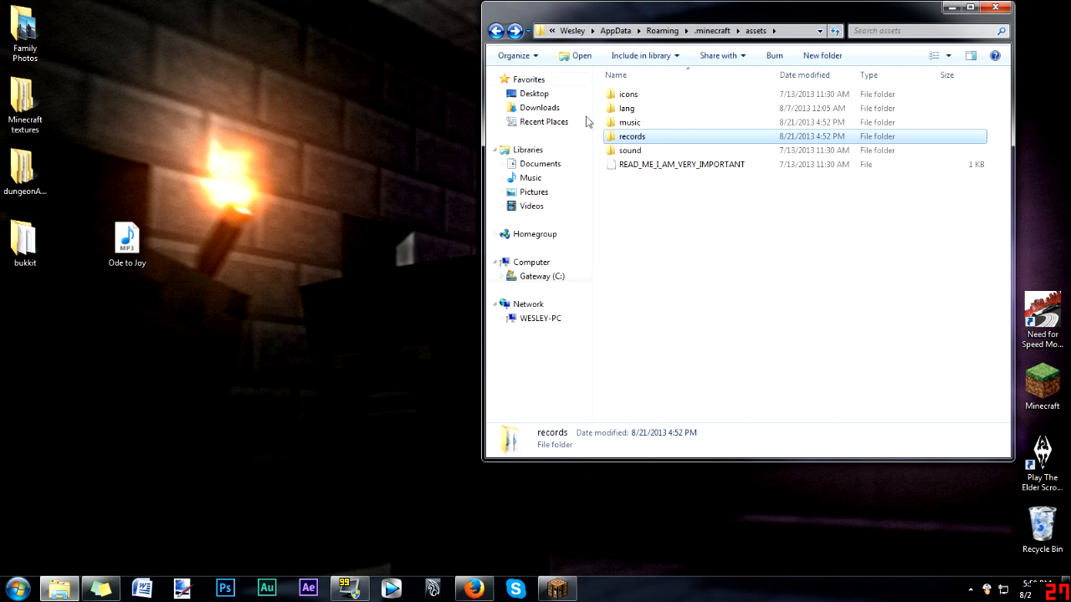
mouse_move(644, 140)
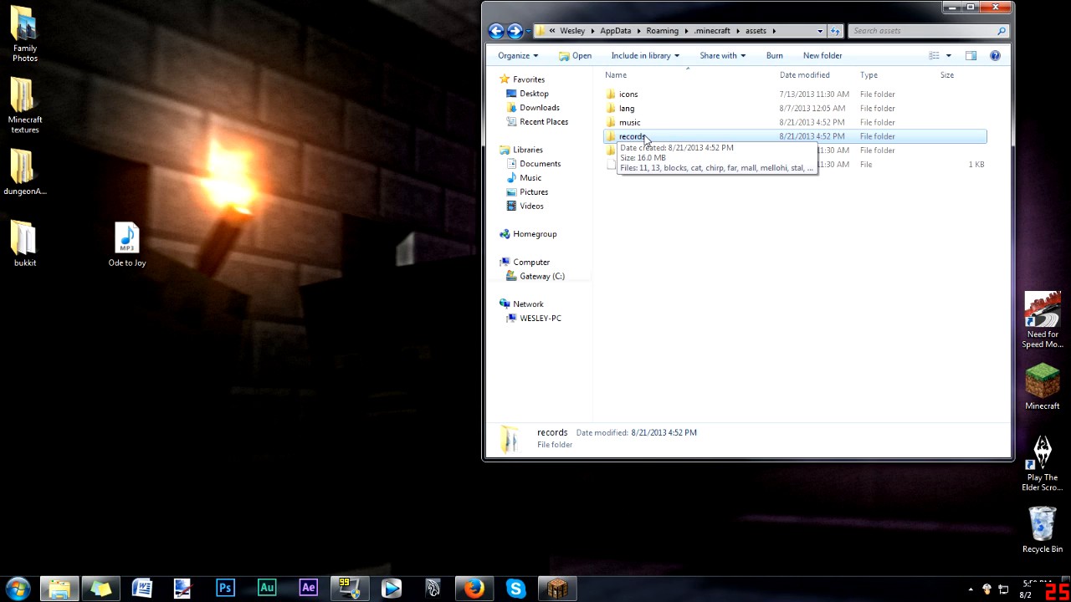
mouse_move(599, 124)
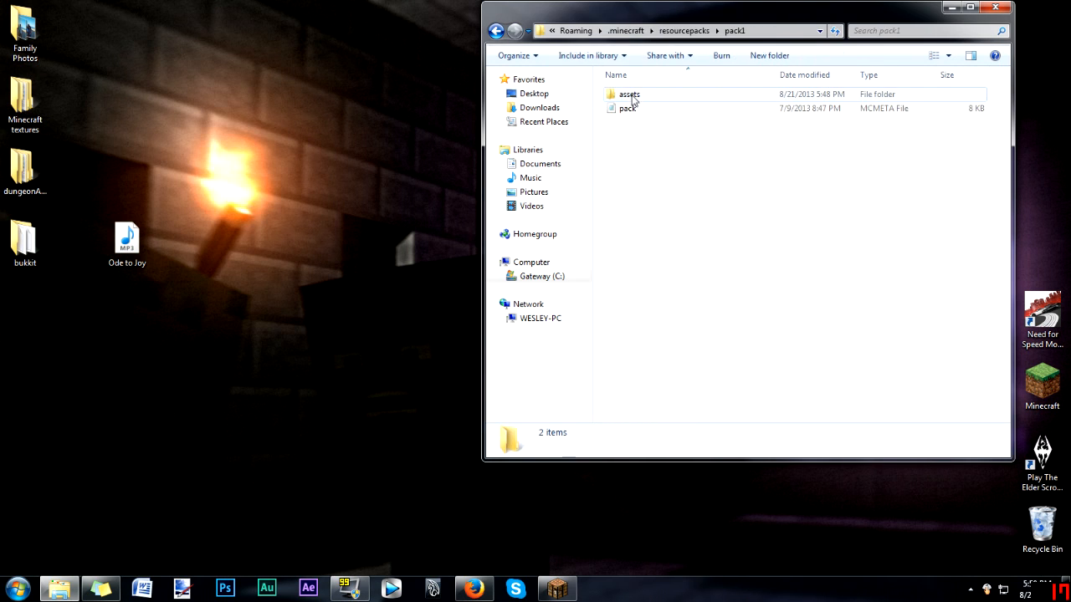
Open pack1's records folder and delete the disc track named 11
double_click(629, 94)
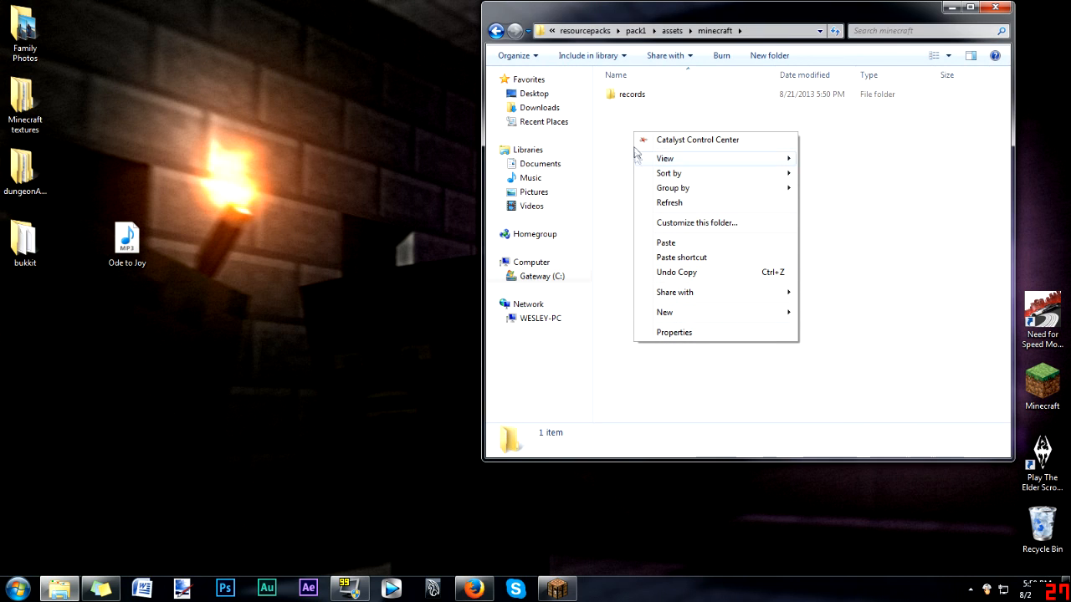
left_click(683, 119)
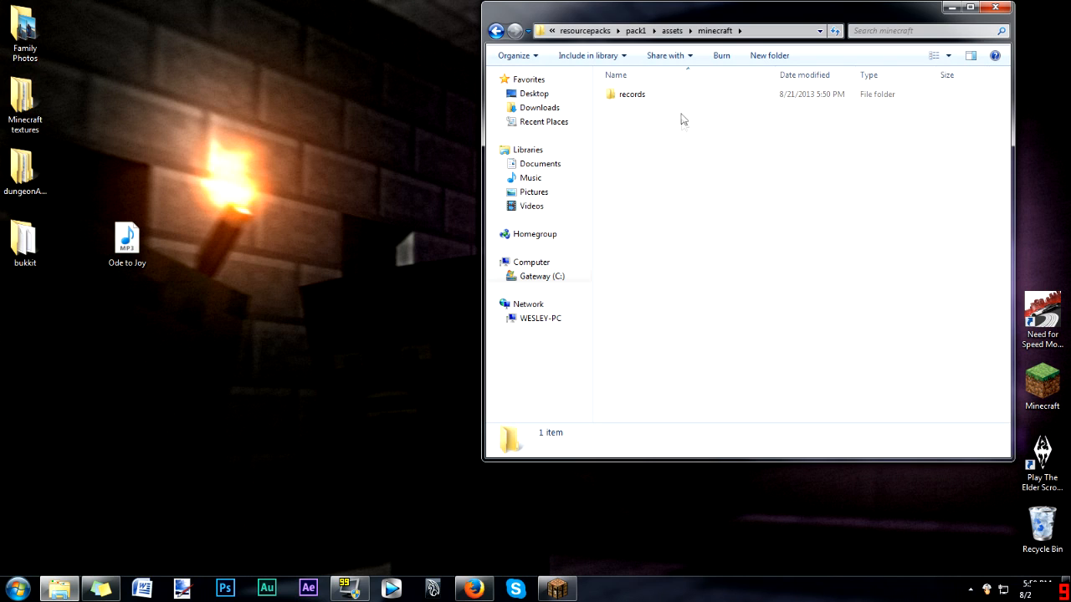
left_click(633, 94)
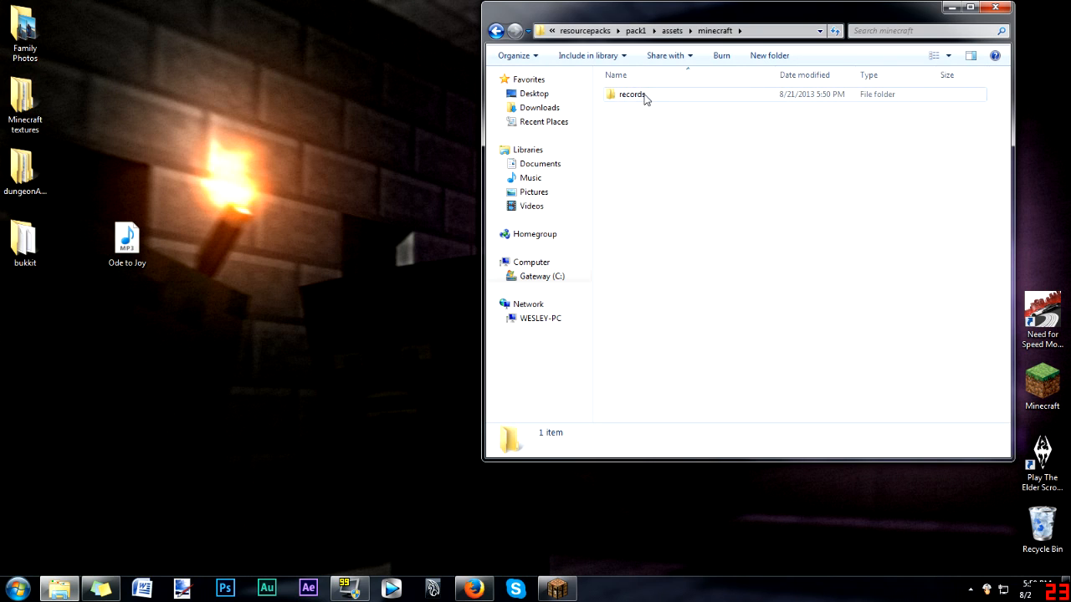
double_click(632, 94)
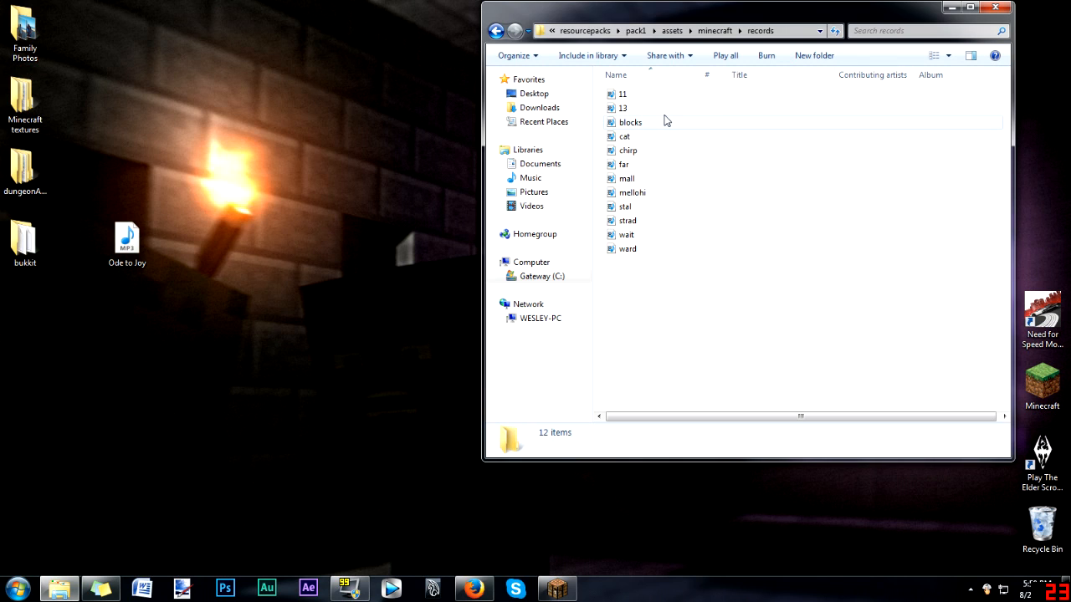
mouse_move(629, 93)
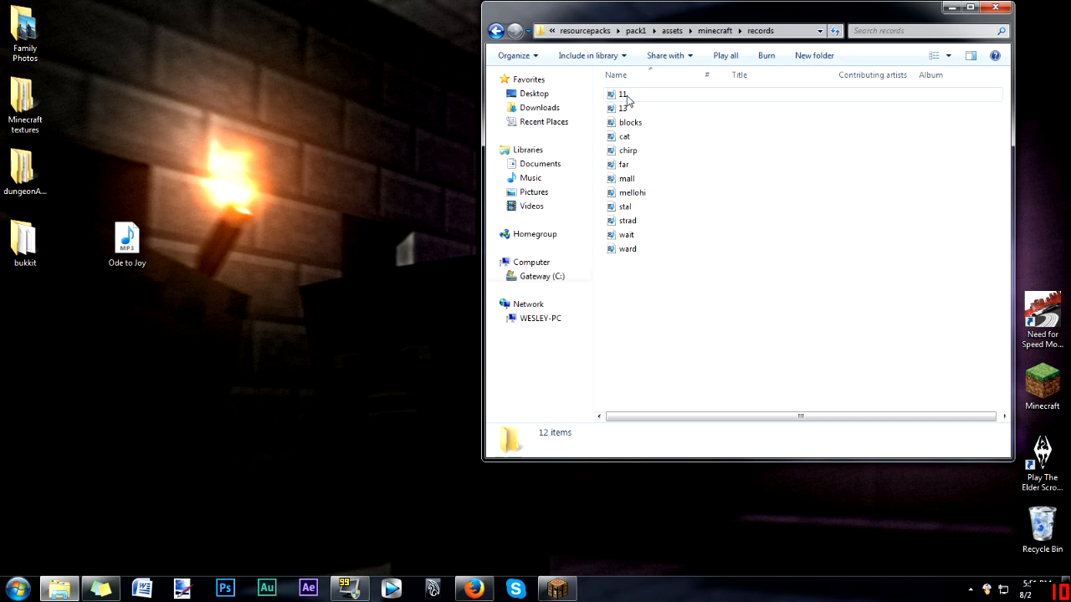
left_click(622, 93)
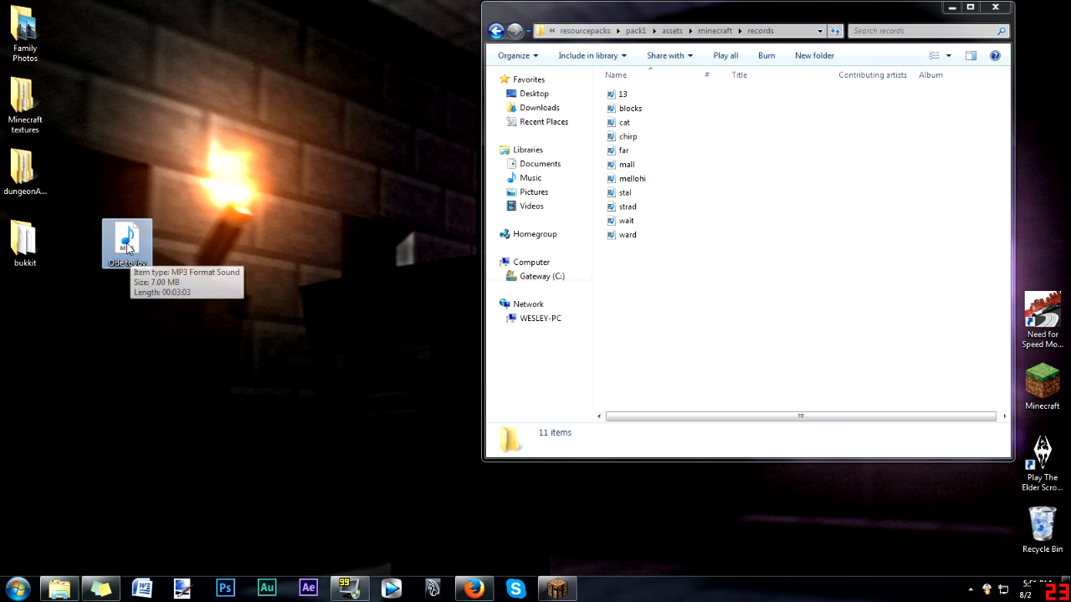
mouse_move(131, 291)
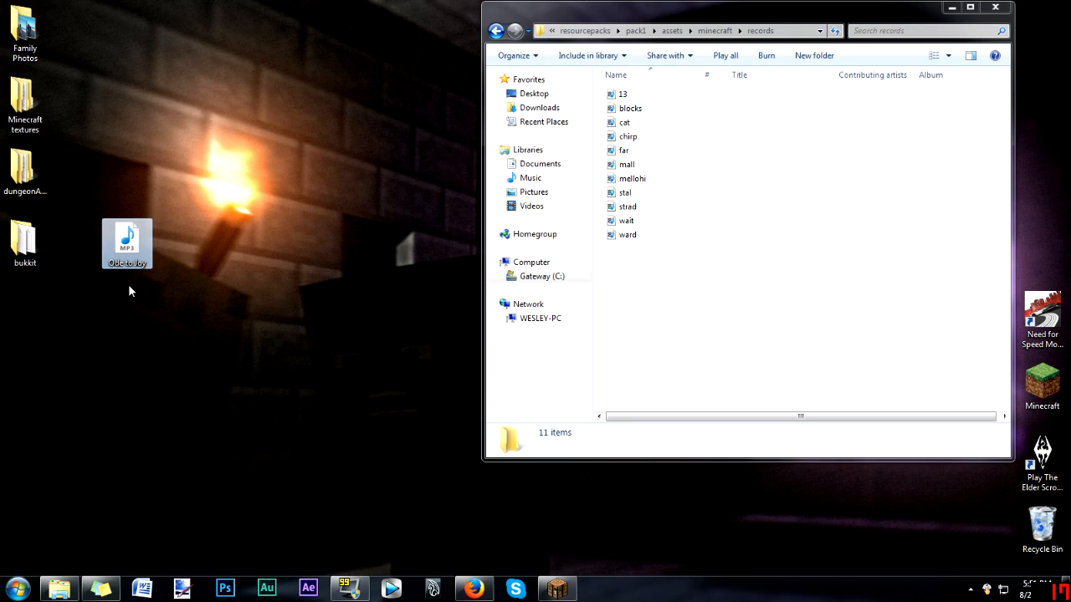
mouse_move(139, 296)
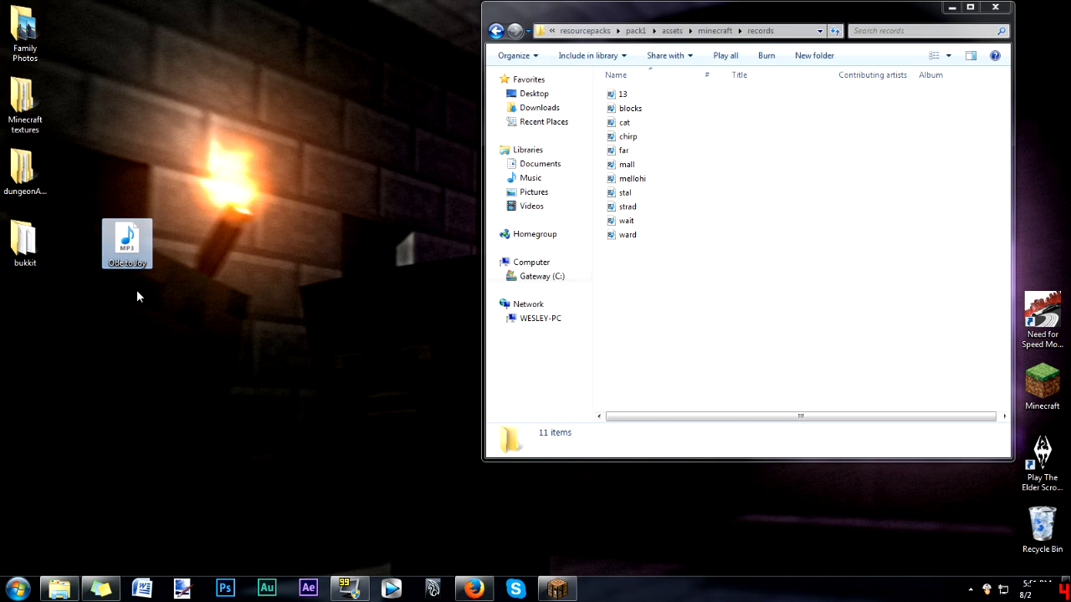
mouse_move(247, 469)
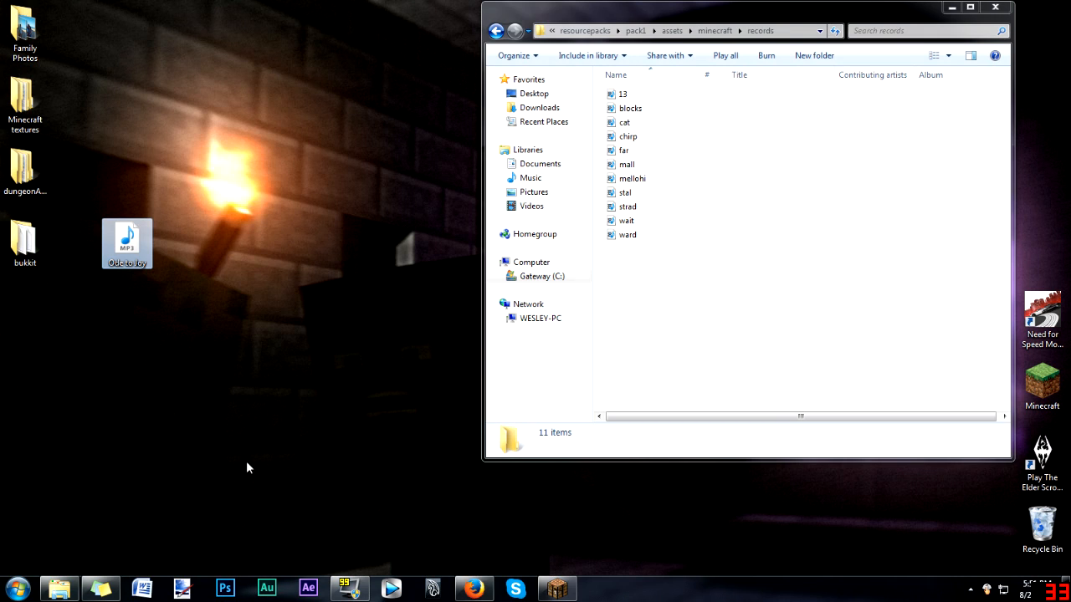
mouse_move(306, 318)
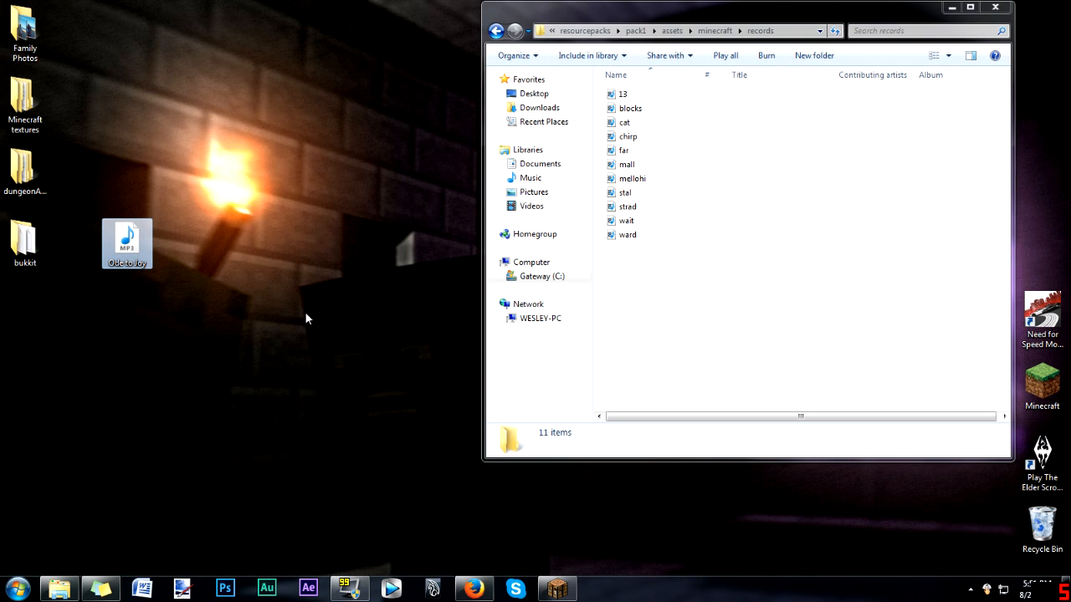
mouse_move(448, 555)
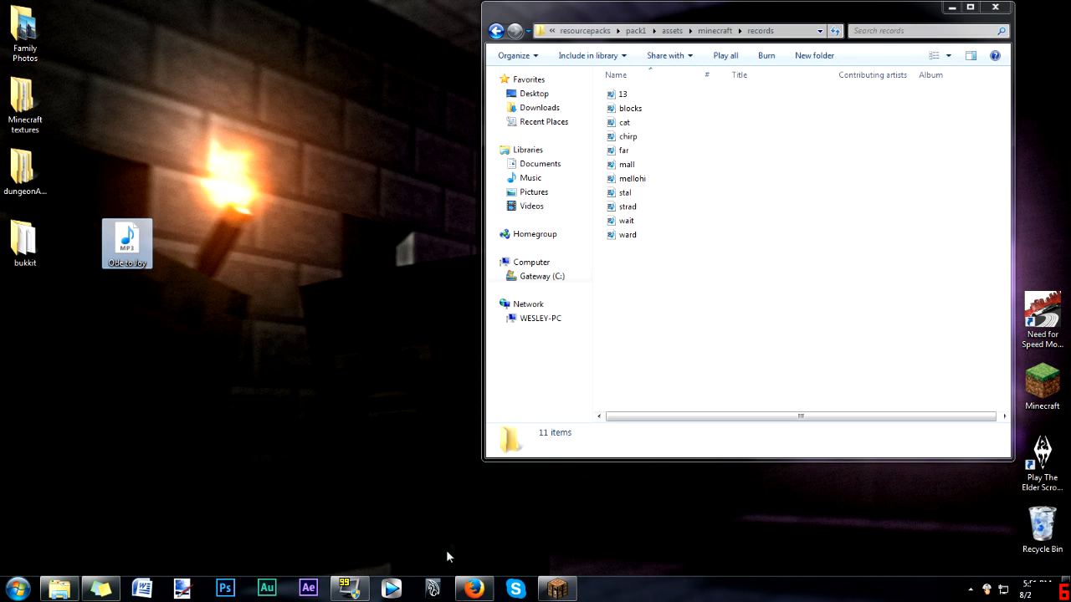
Bring up the online-convert.com OGG converter for Ode to Joy.mp3
left_click(472, 589)
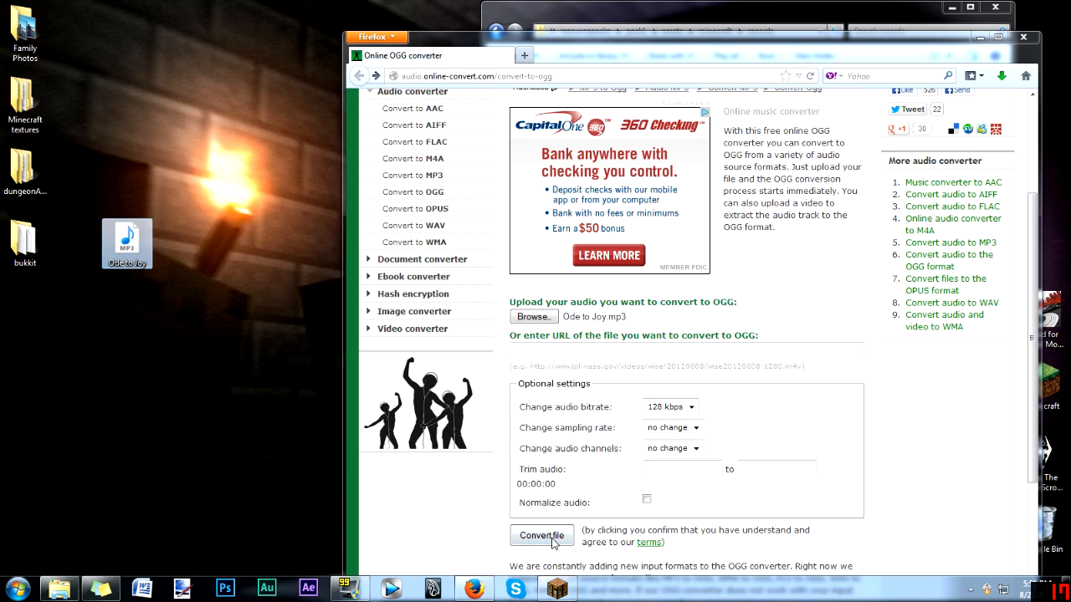
mouse_move(542, 536)
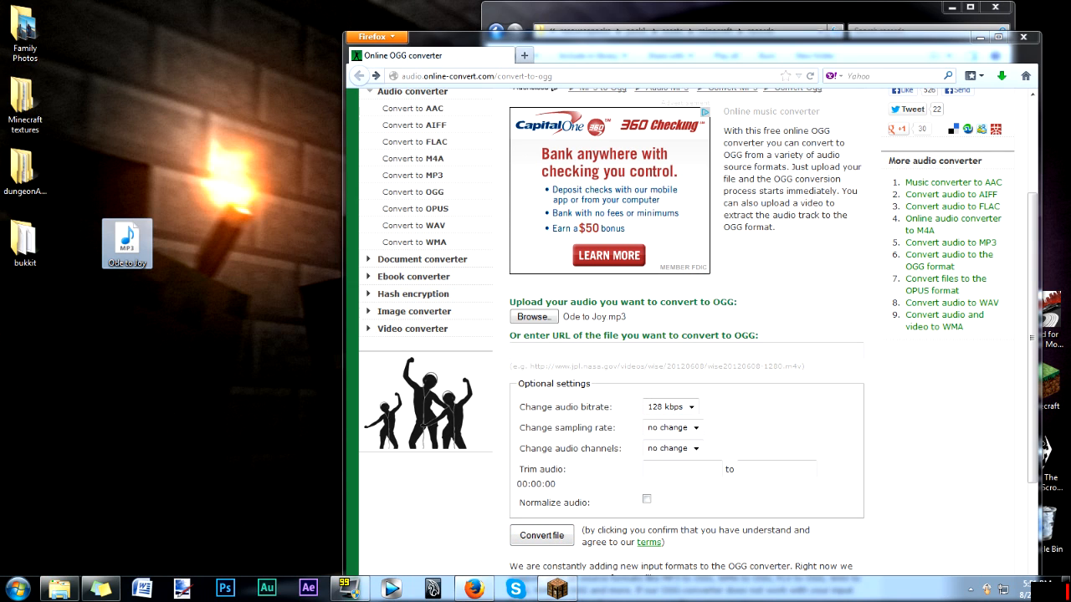
mouse_move(177, 258)
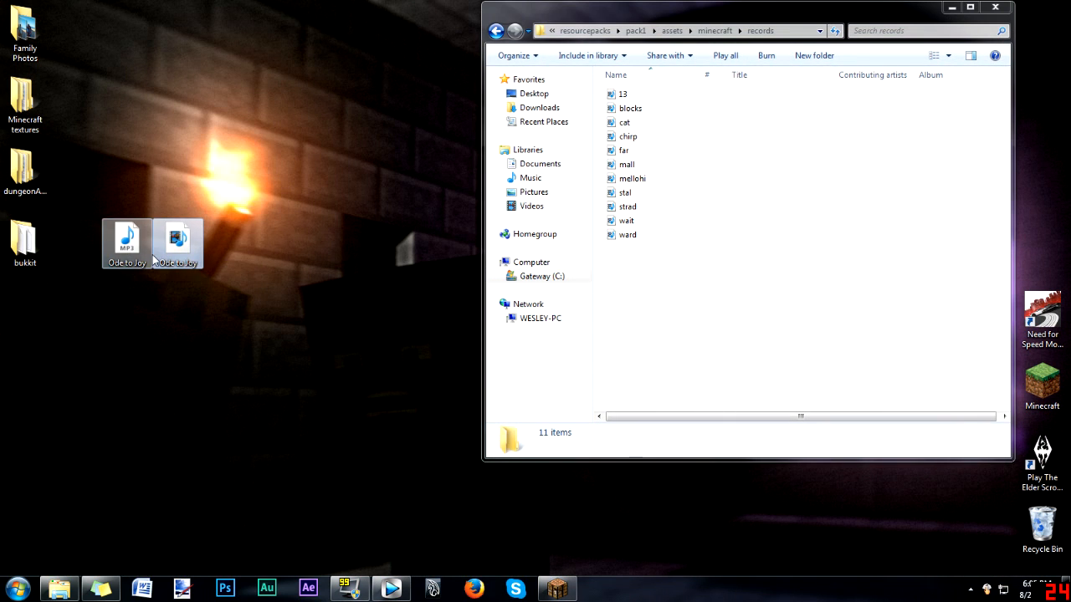
Move the converted Ode to Joy track into the records folder and rename it 11
left_click(177, 238)
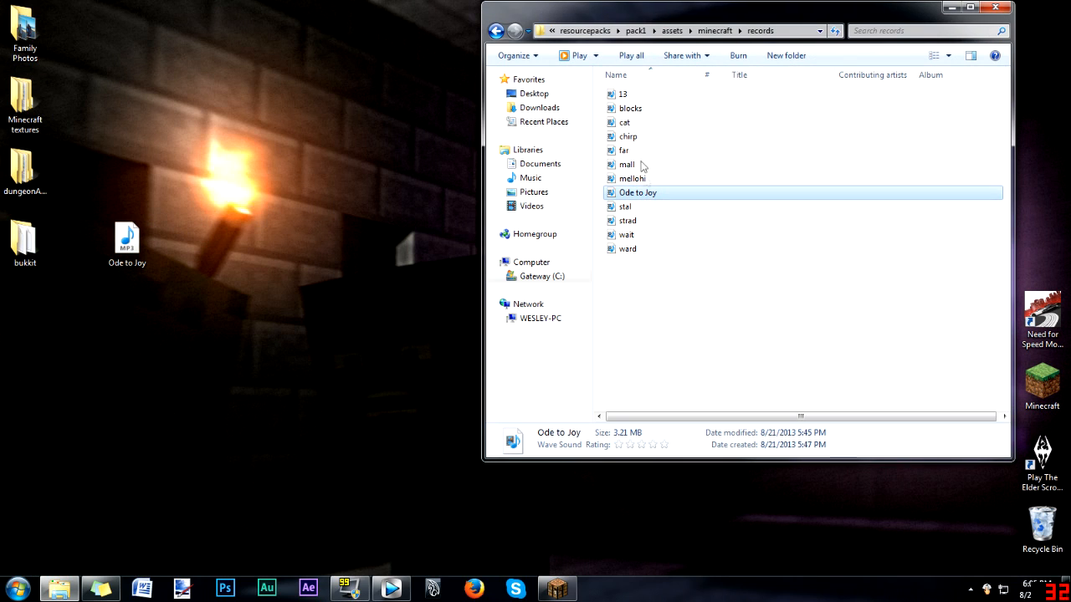
mouse_move(651, 117)
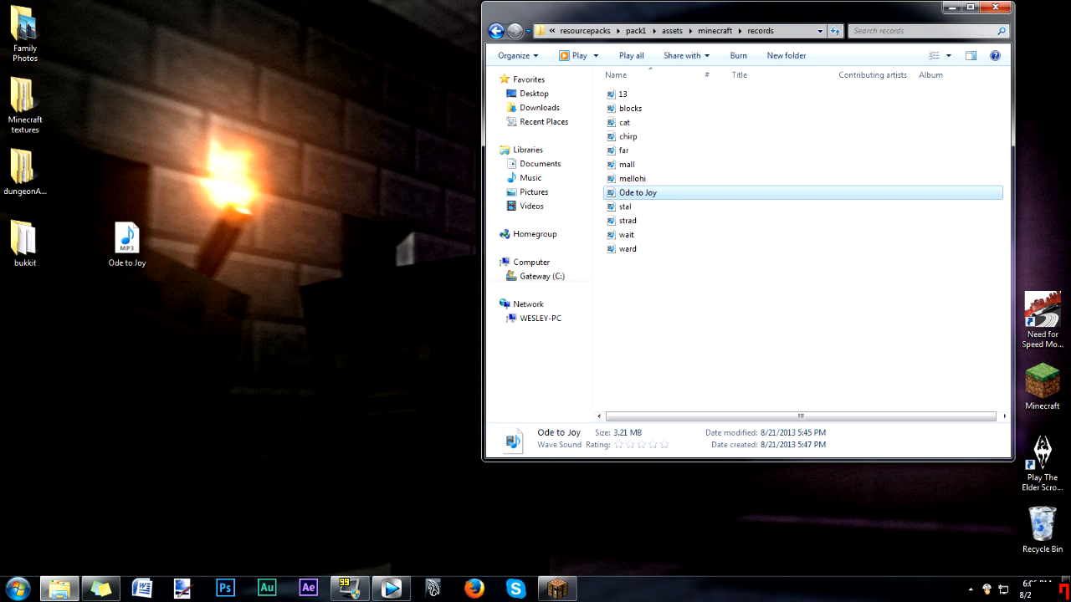
left_click(638, 192)
type("11")
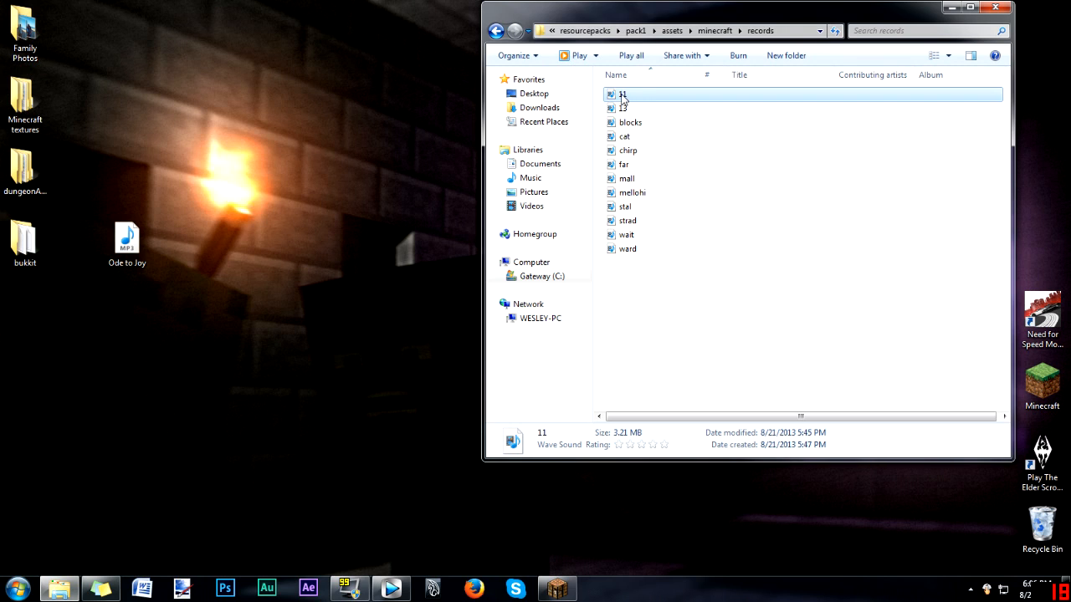
mouse_move(627, 163)
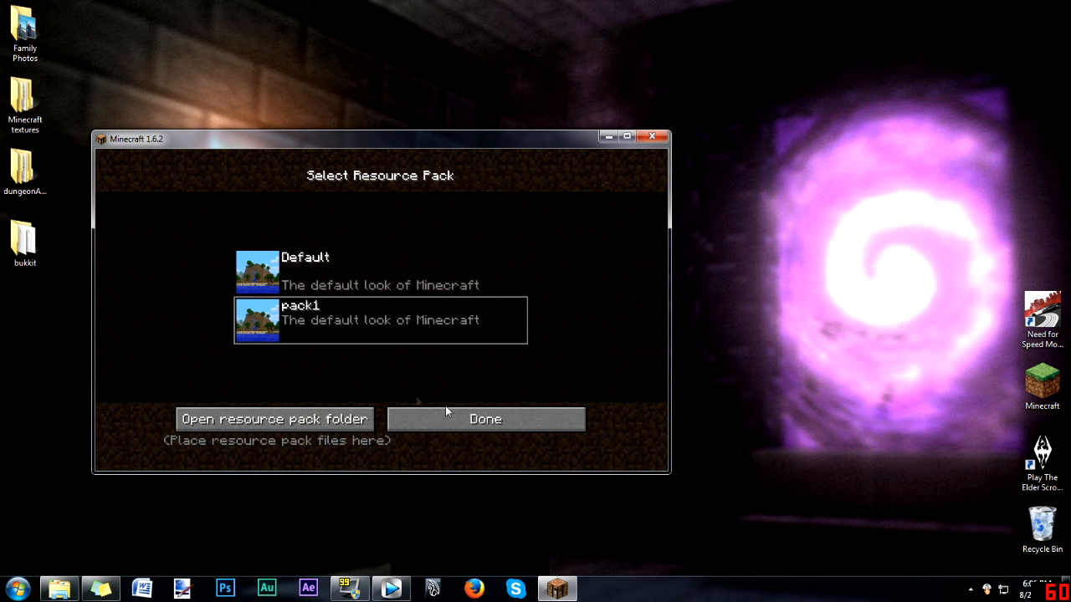
Select pack1 in Minecraft's Resource Packs list and confirm with Done
left_click(485, 418)
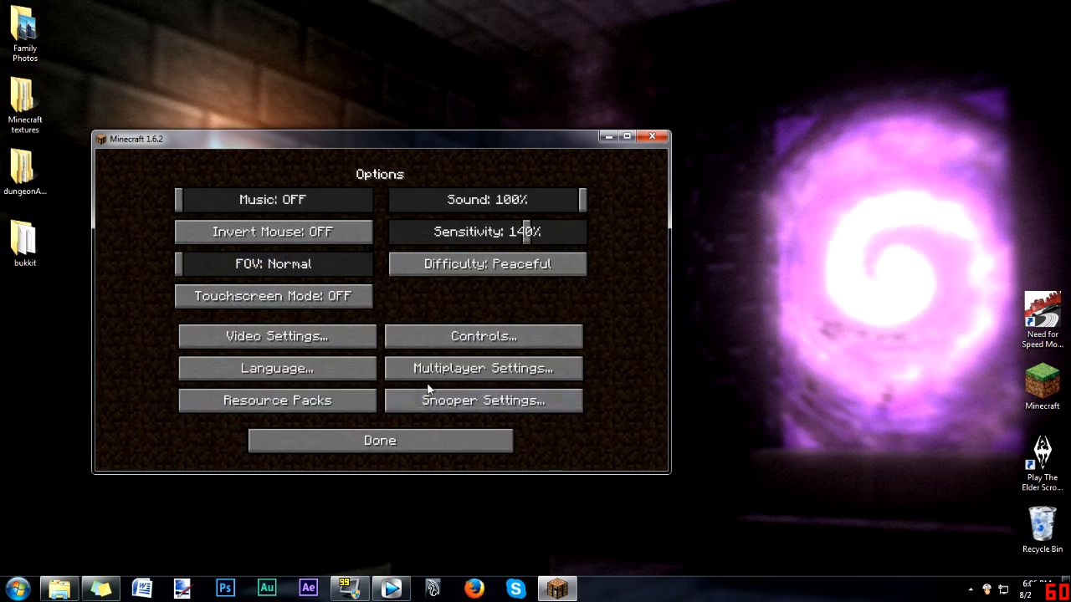
left_click(380, 442)
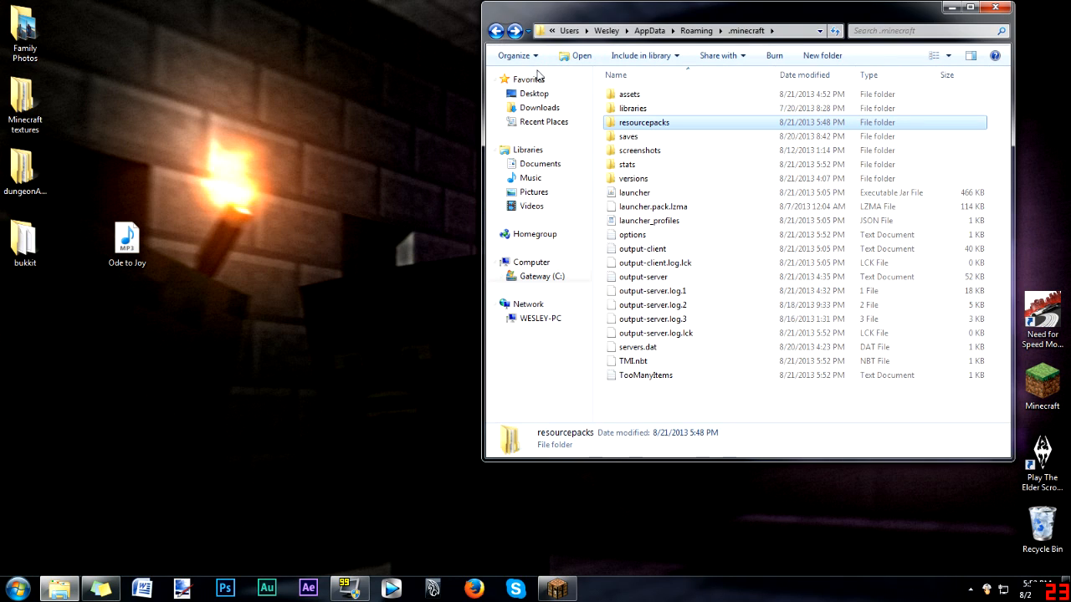
mouse_move(625, 164)
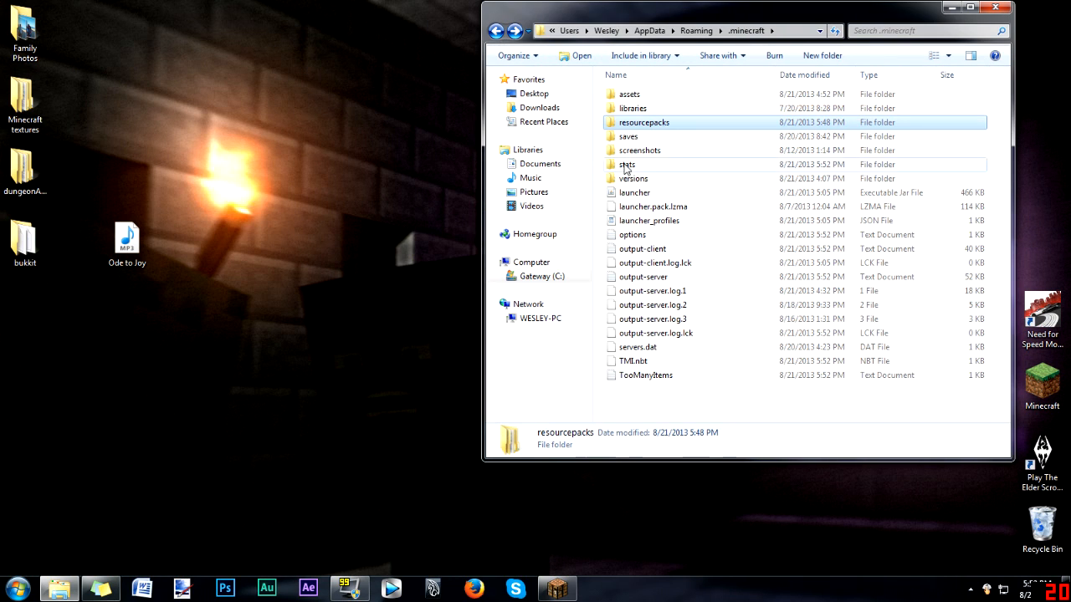
Open the 1.6.2 jar from .minecraft\versions as a WinRAR archive
double_click(632, 178)
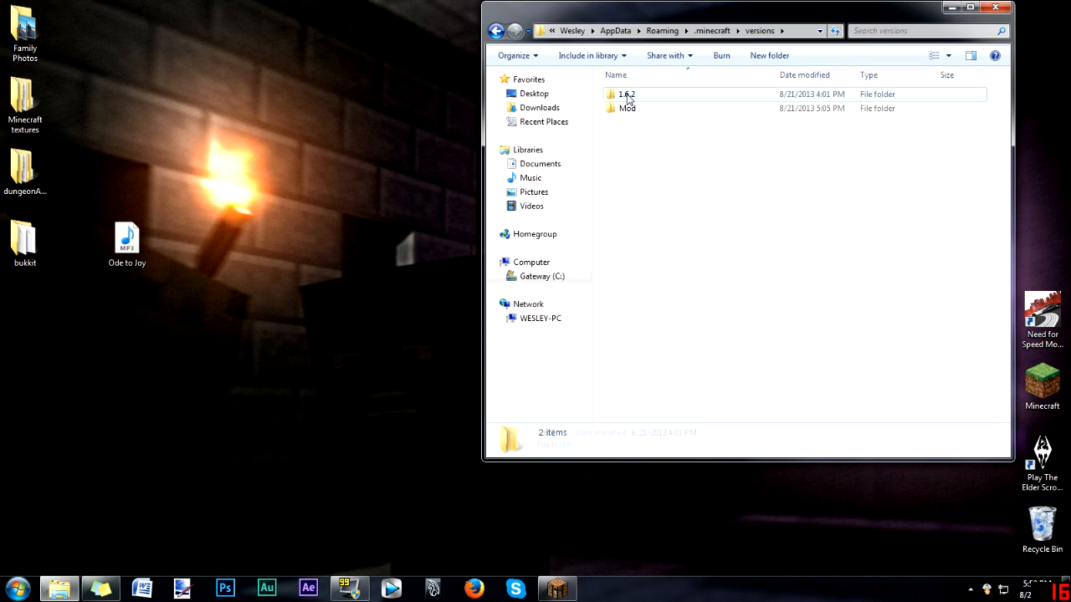
right_click(625, 94)
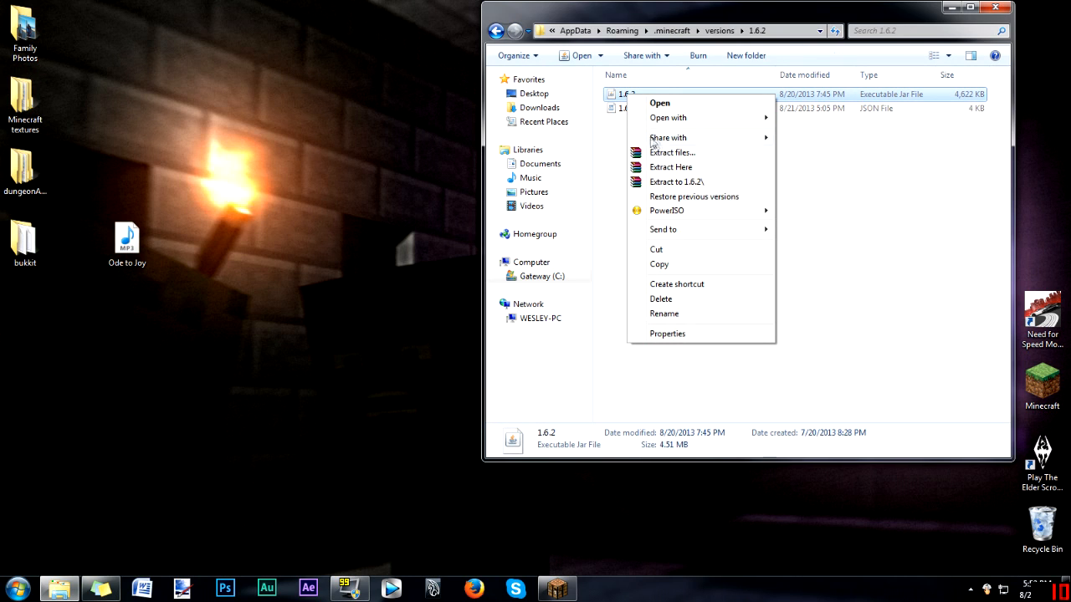
left_click(659, 103)
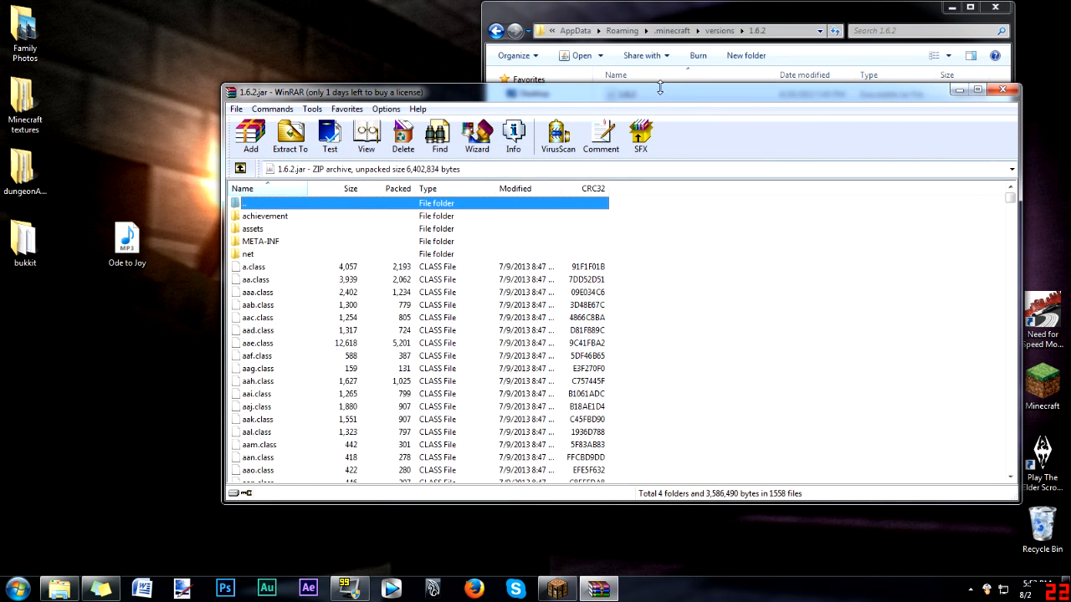
Browse the jar's assets\minecraft folder, looking through its font, texts and textures subfolders
double_click(253, 227)
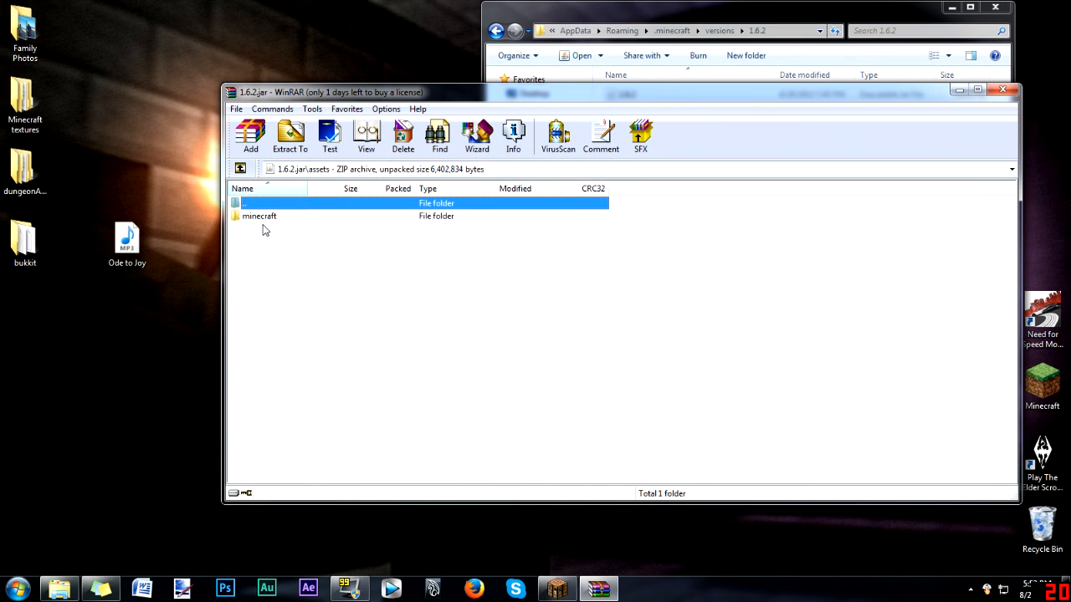
double_click(260, 216)
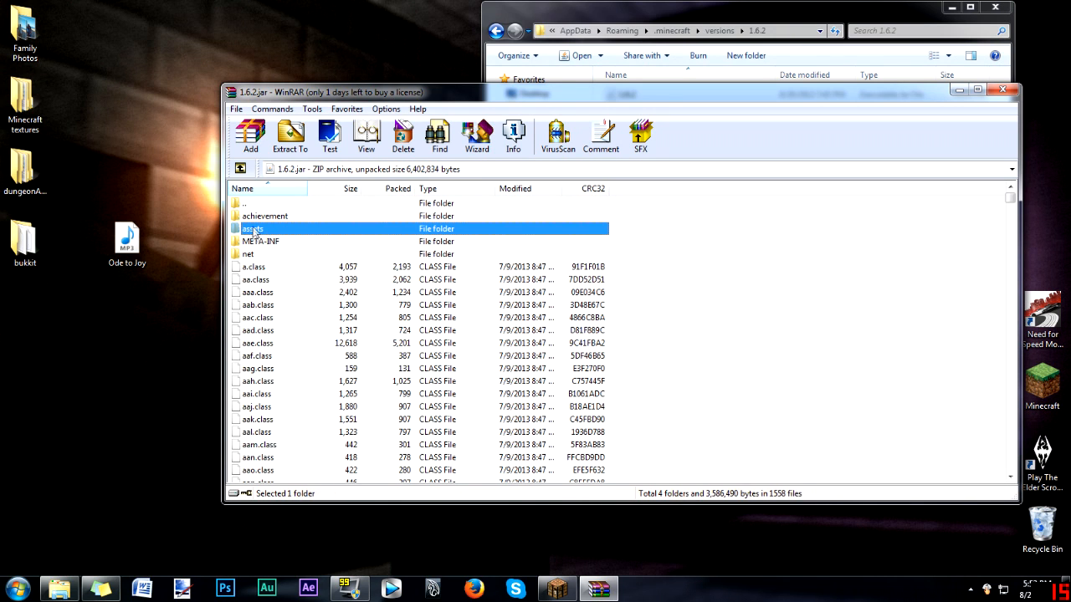
mouse_move(277, 234)
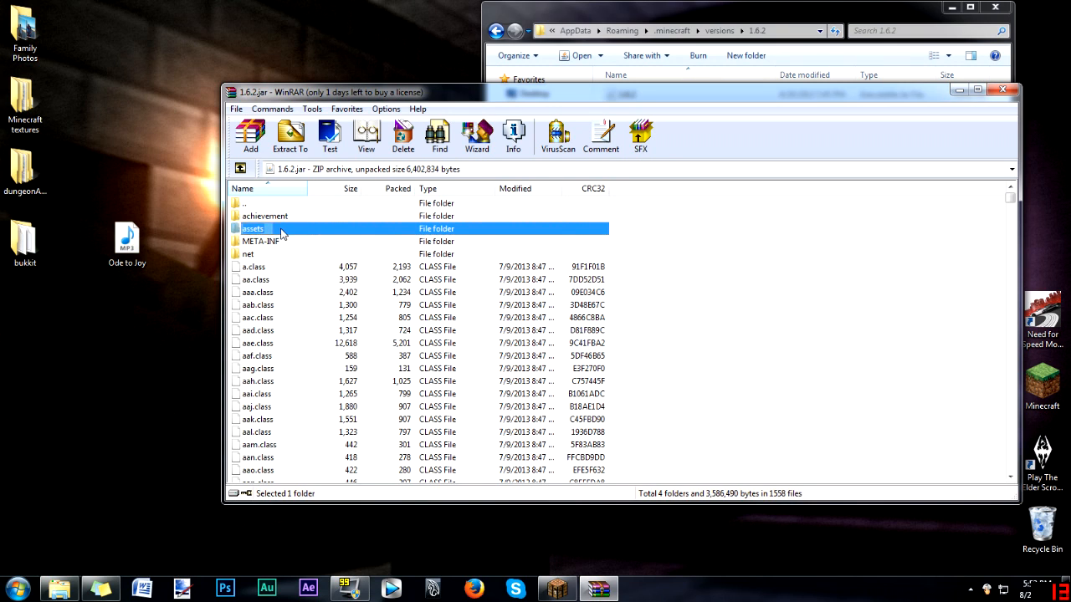
double_click(253, 227)
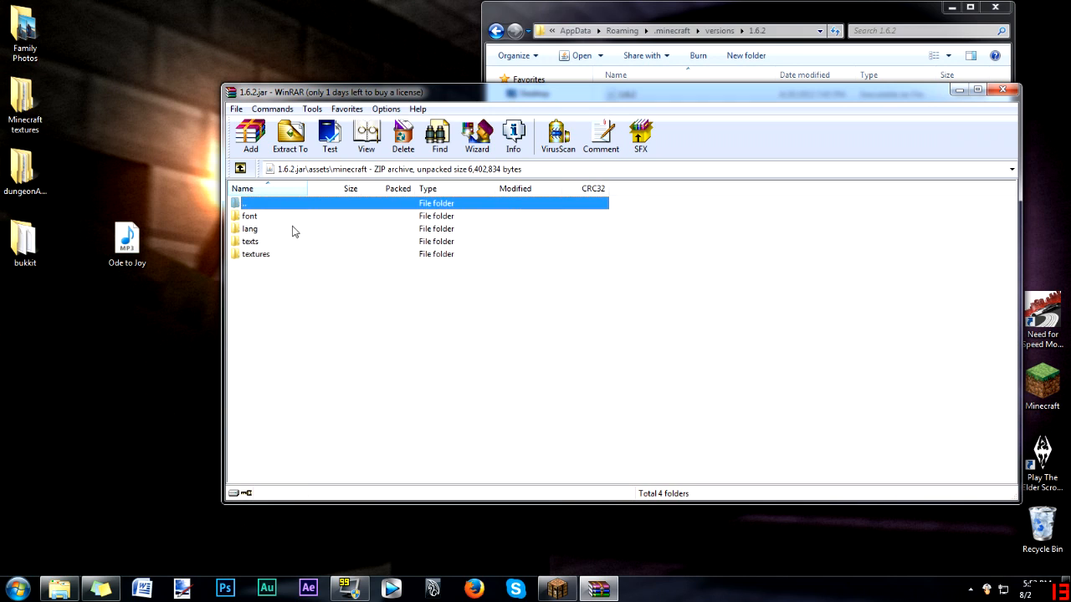
left_click(254, 254)
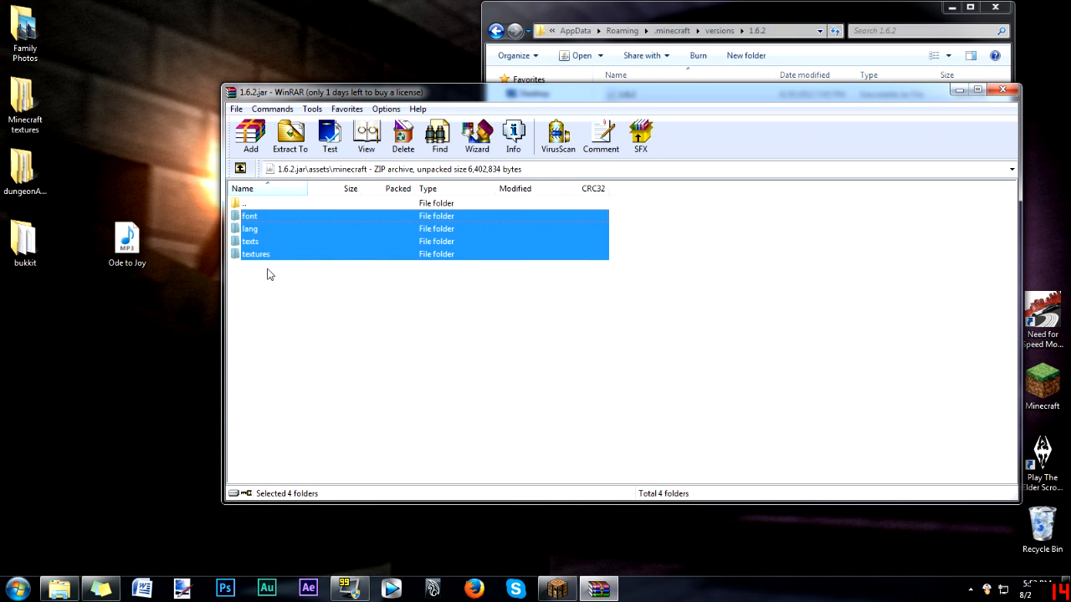
left_click(250, 216)
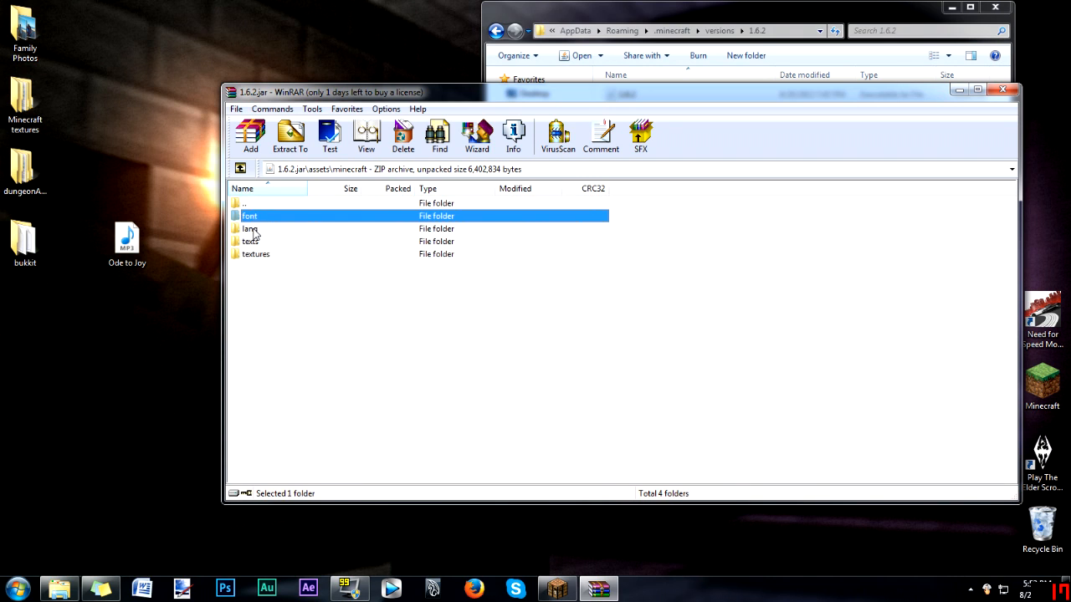
left_click(249, 241)
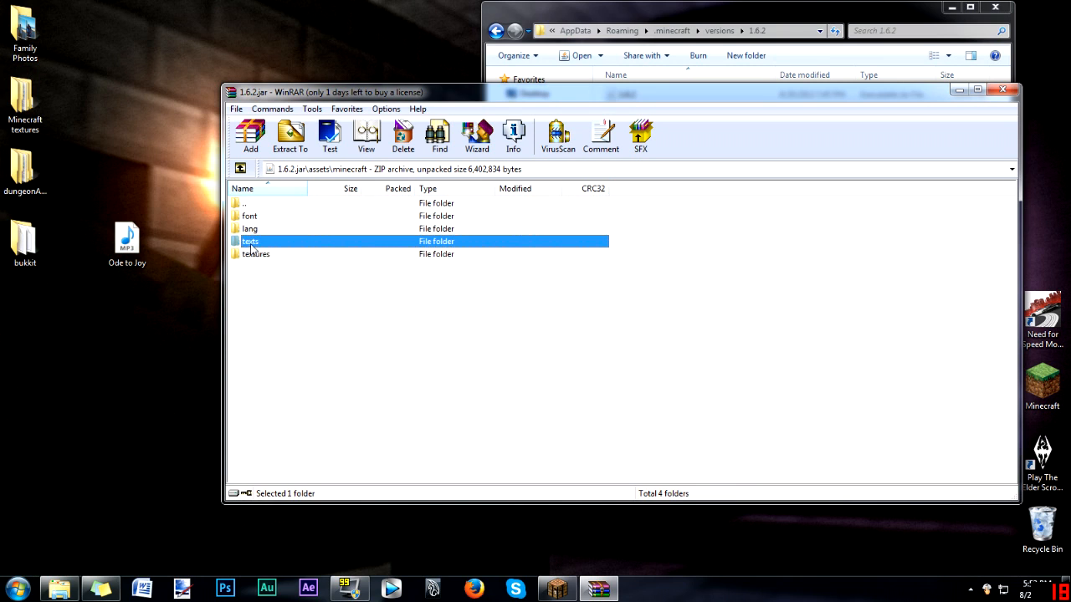
mouse_move(253, 228)
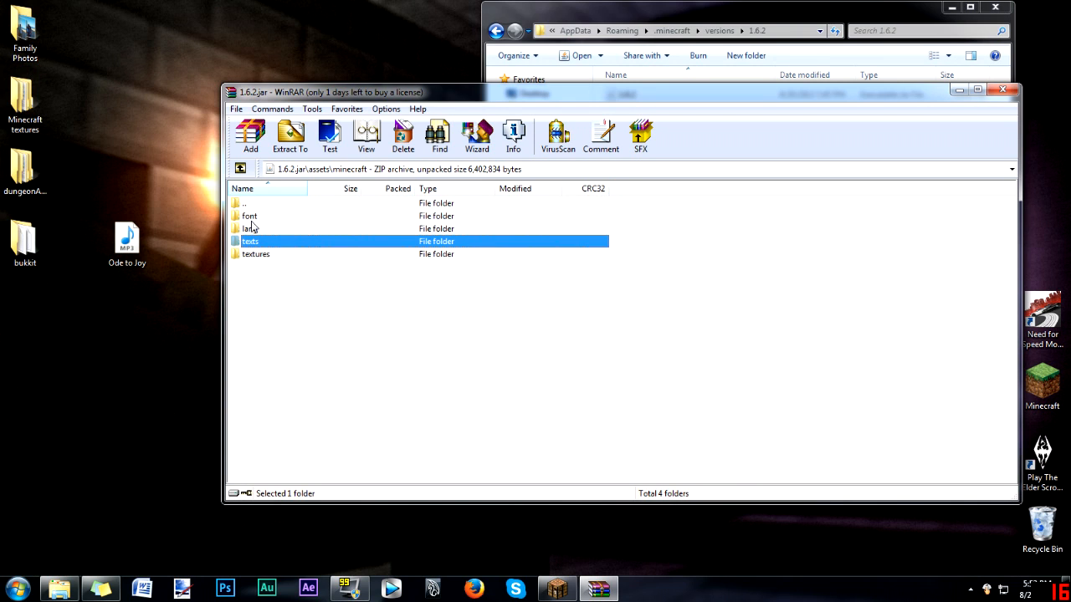
left_click(256, 255)
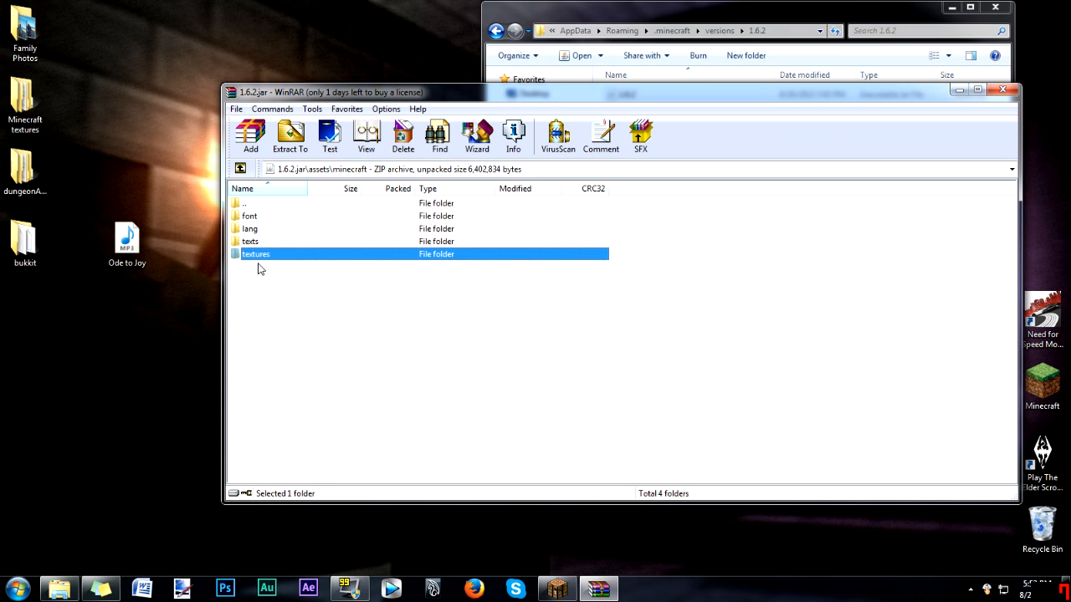
mouse_move(368, 283)
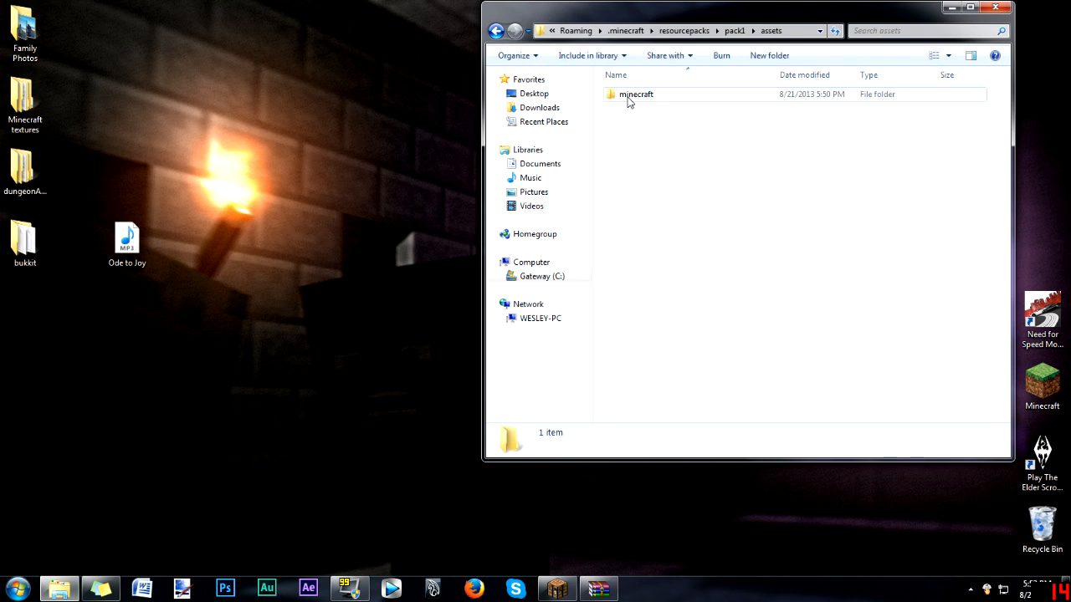
Open brick.png from pack1's textures\blocks folder in Paint.NET
double_click(636, 94)
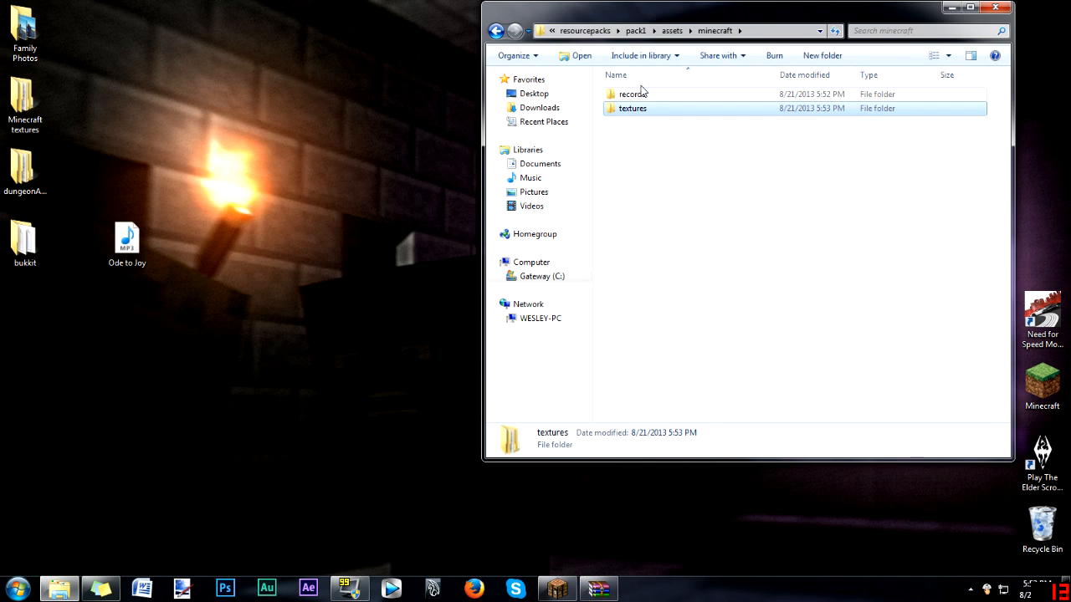
double_click(632, 107)
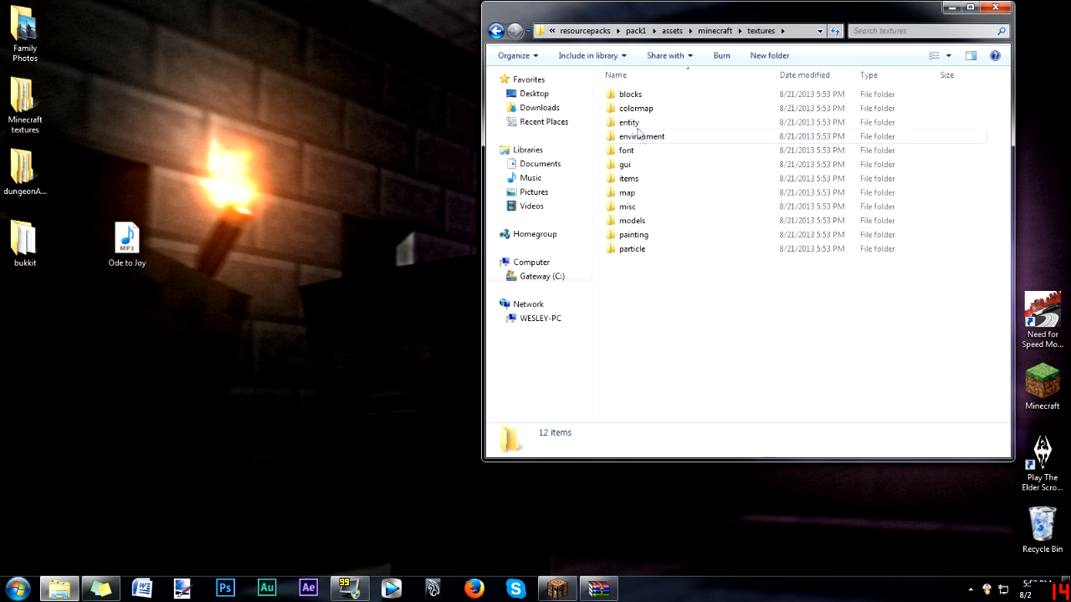
left_click(629, 94)
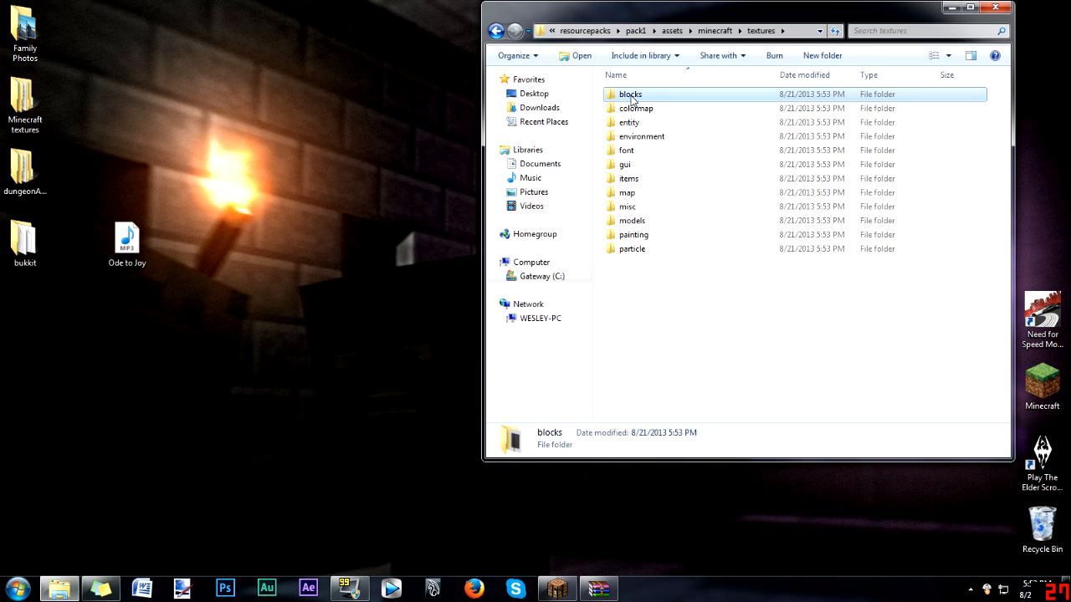
double_click(629, 94)
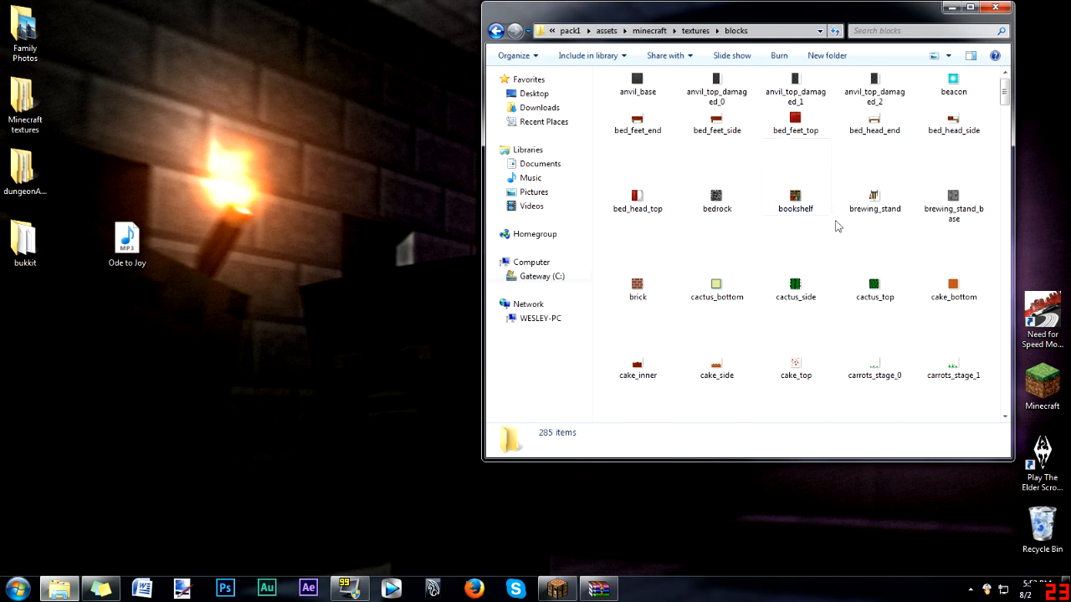
scroll("down", 3)
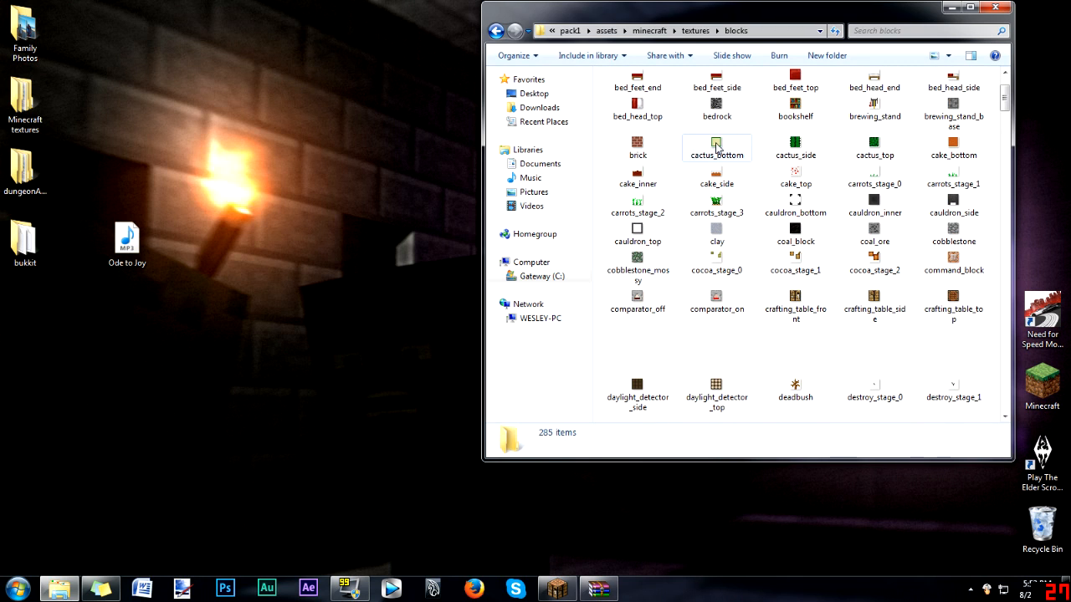
left_click(637, 147)
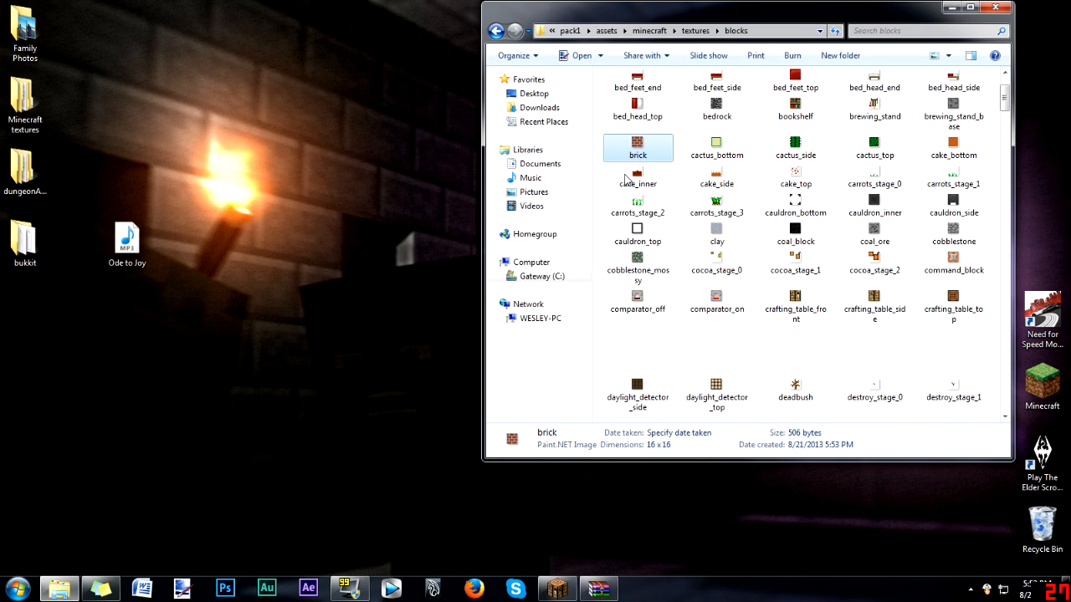
double_click(637, 147)
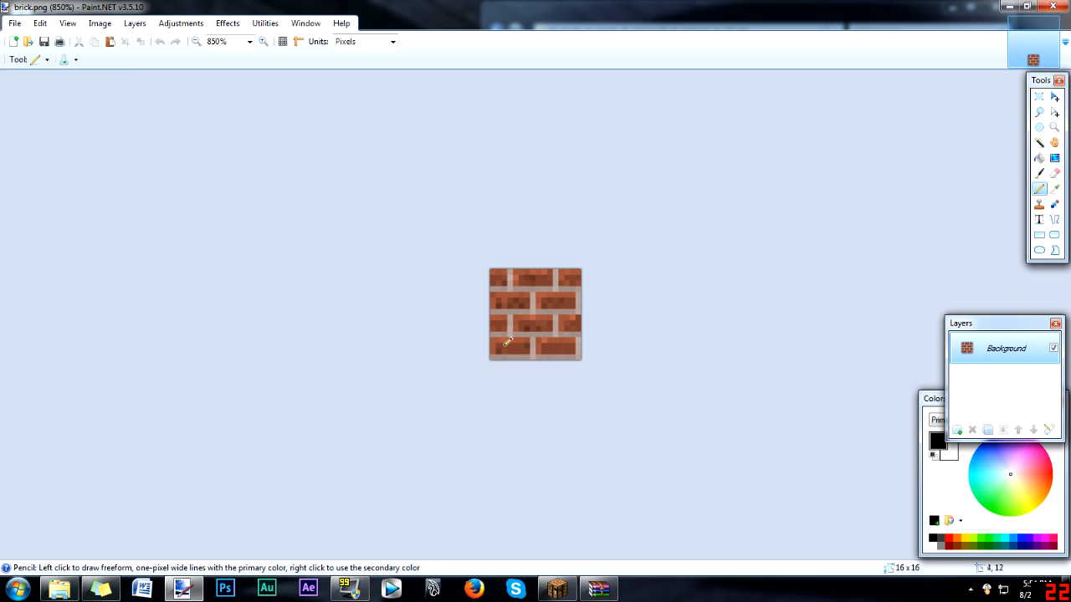
Draw a freehand black pencil squiggle across the middle of the brick texture
left_click_drag(509, 343, 548, 287)
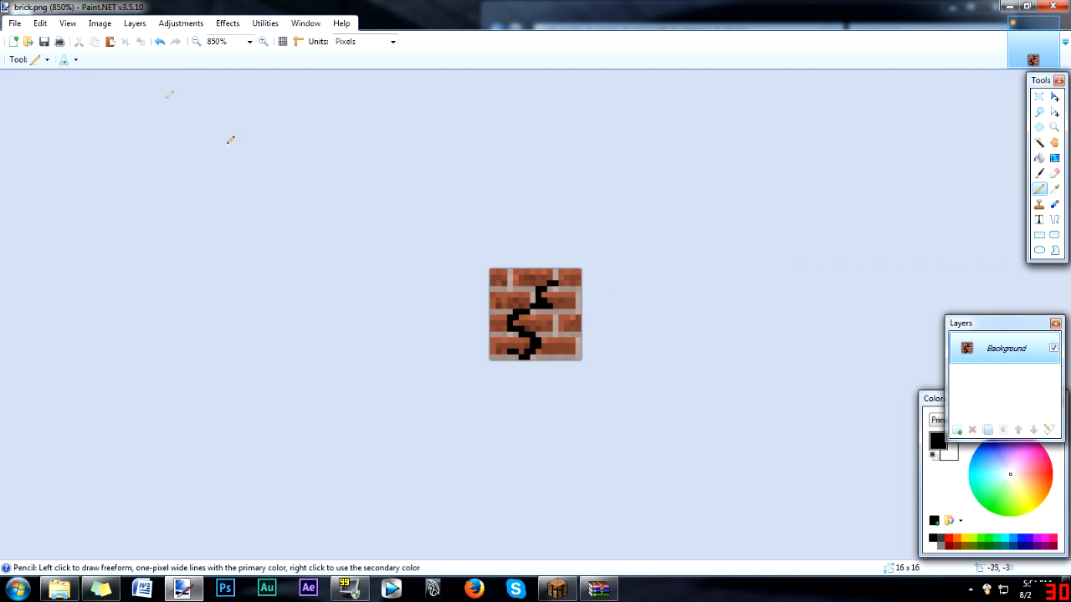
mouse_move(43, 41)
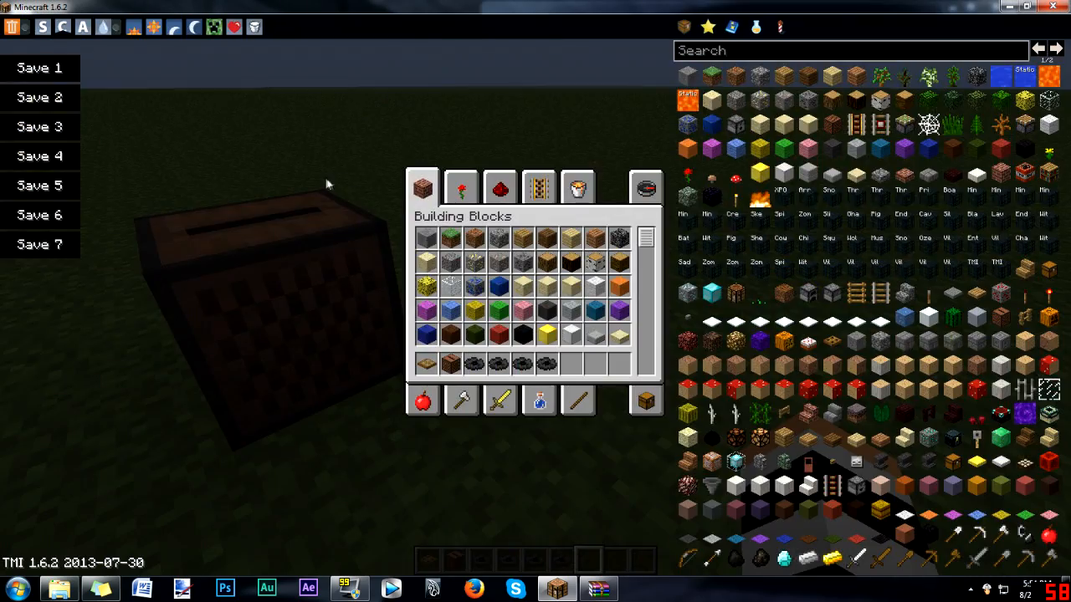
Activate the pack1 resource pack, then search 'br' to list brick items in the inventory
key("Escape")
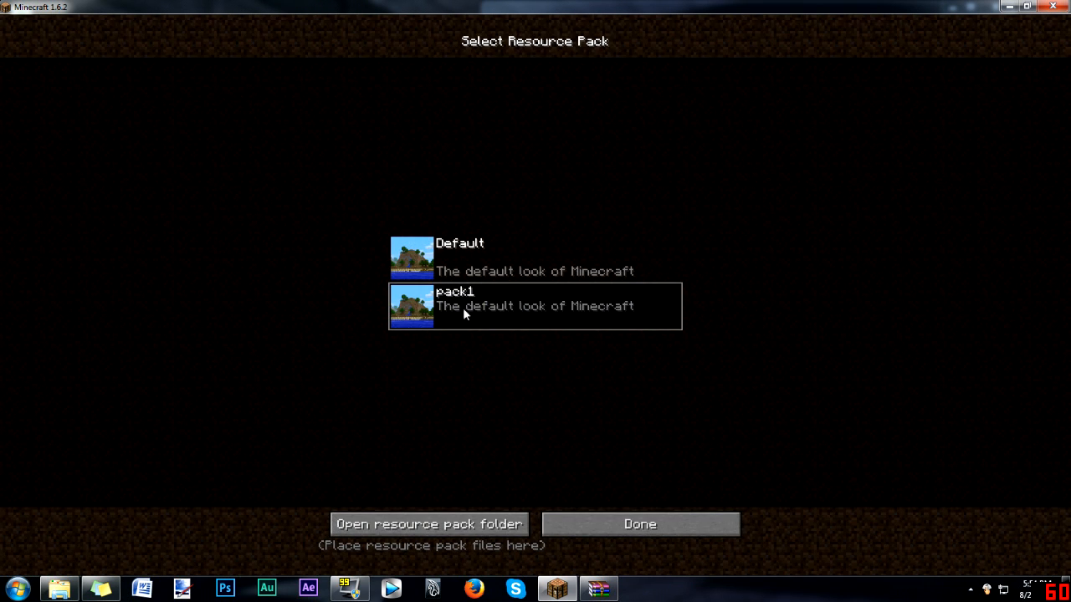
left_click(639, 524)
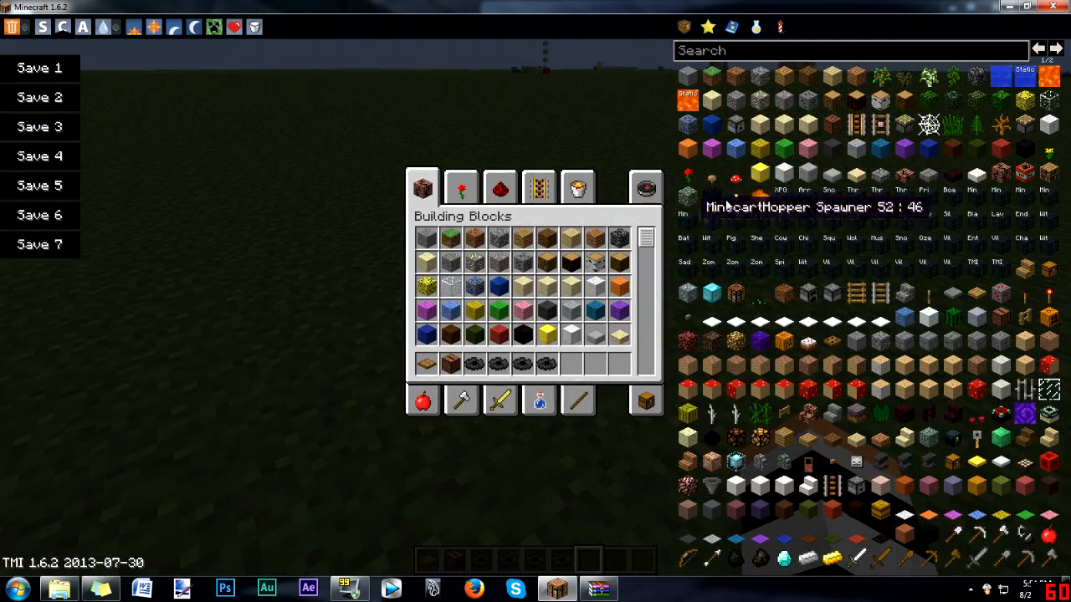
type("br")
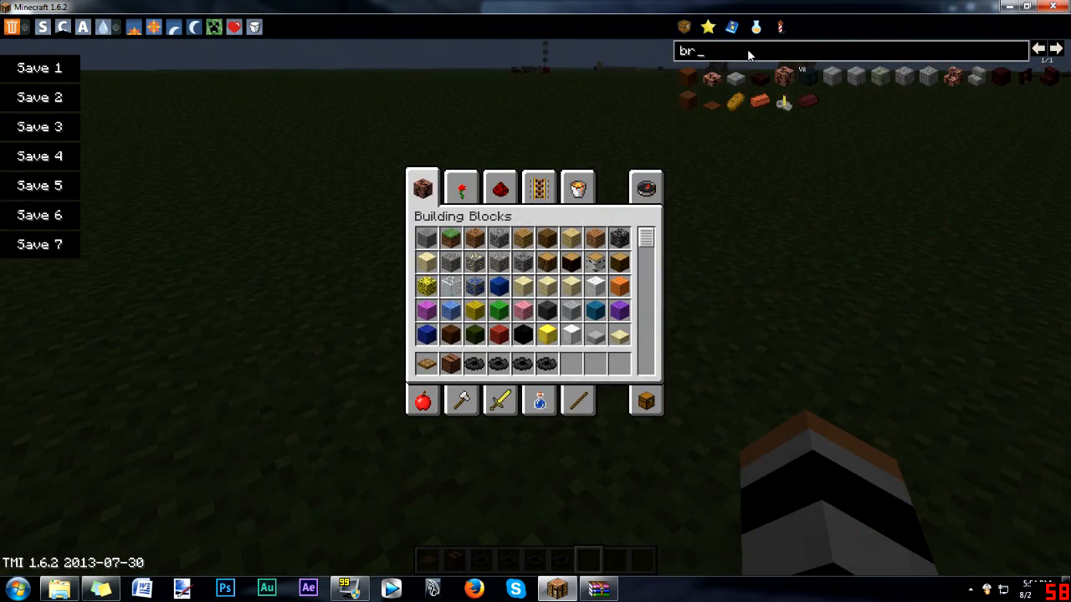